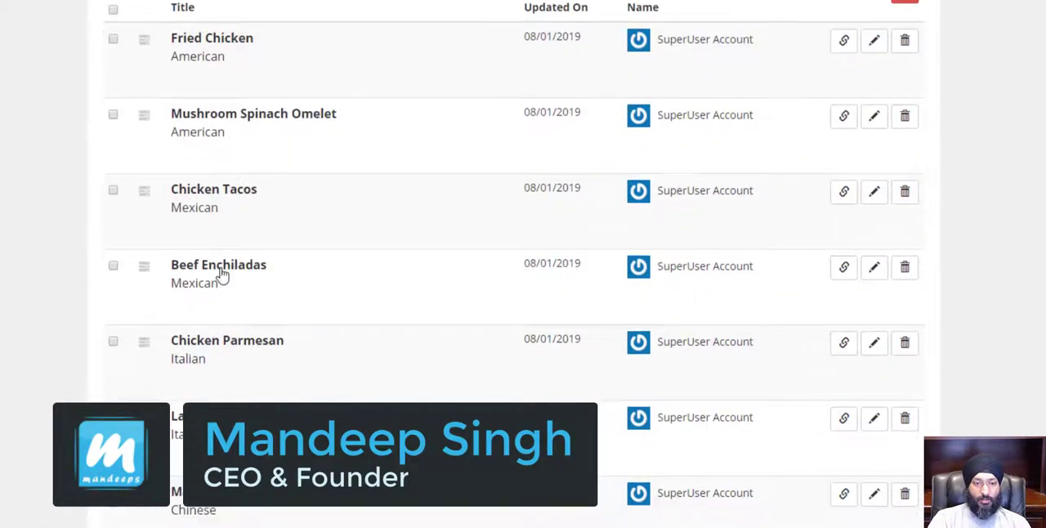
- Bring up the All Recipes visualizer's Content Filtering and Sorting dialog from the Visualizers list
scroll(down, 3)
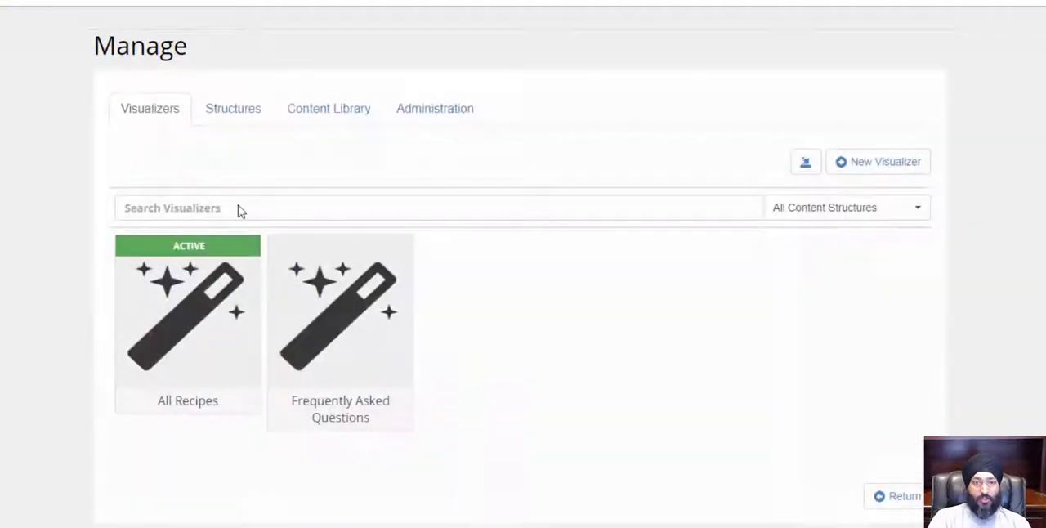
click(187, 322)
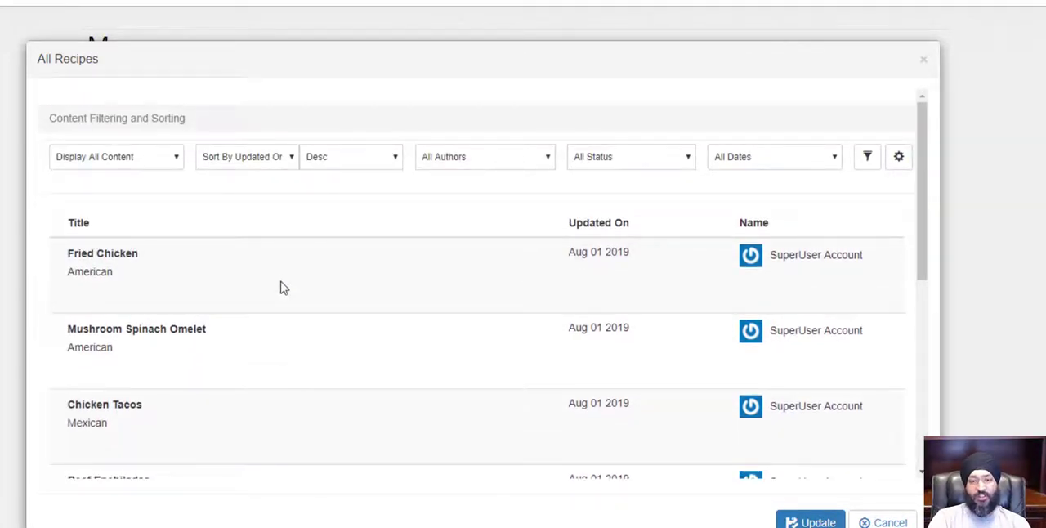
mouse_move(284, 249)
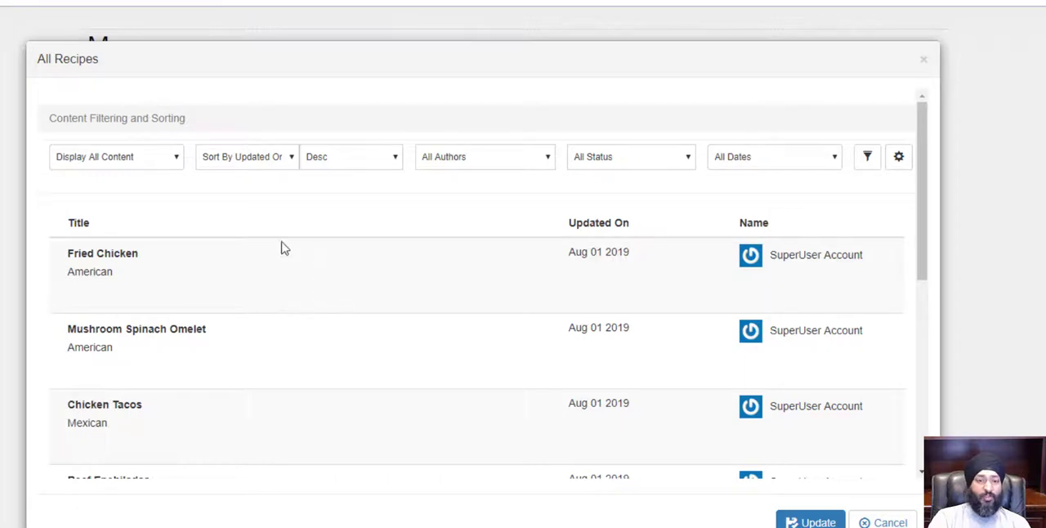
double_click(117, 118)
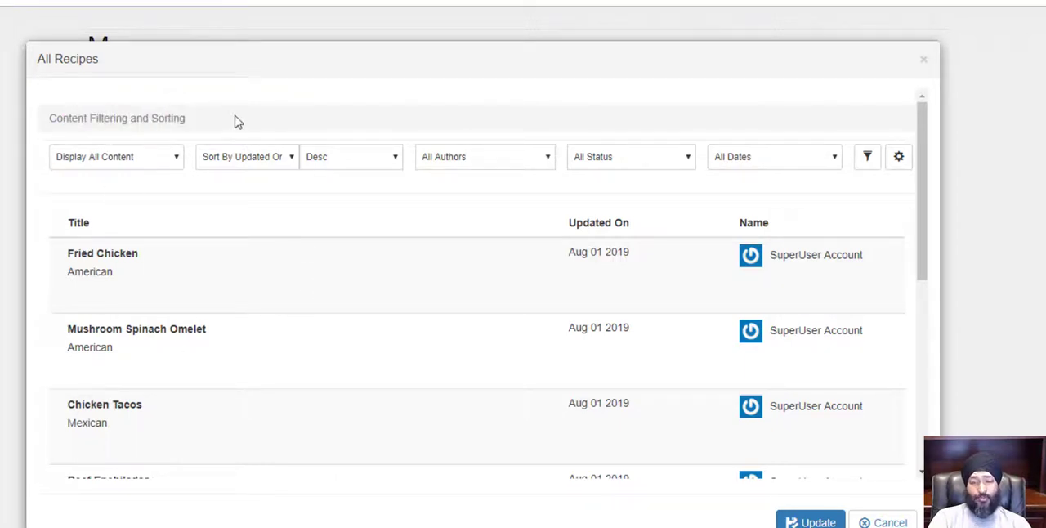
mouse_move(451, 213)
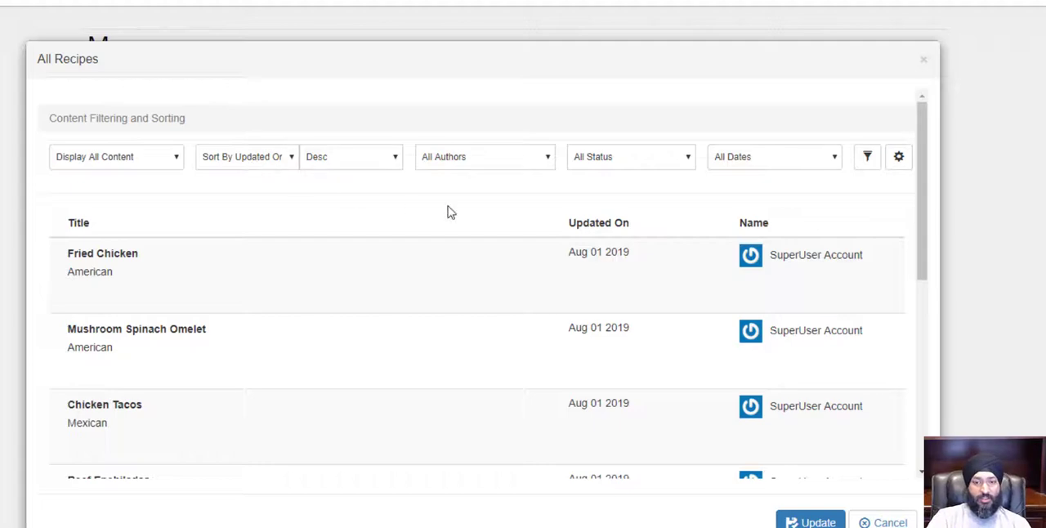
- Add a filter condition: Ingredients Is Selected Chicken
click(866, 157)
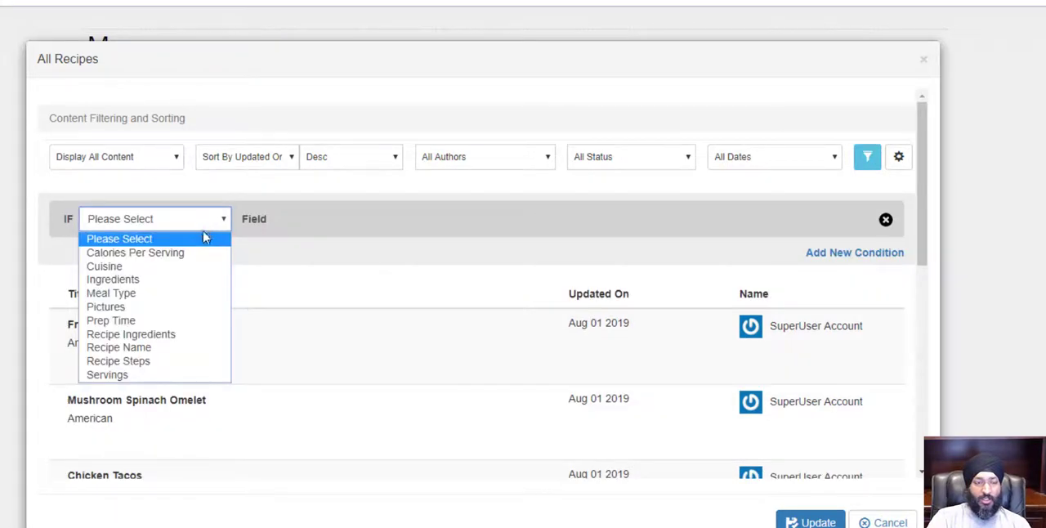
click(113, 278)
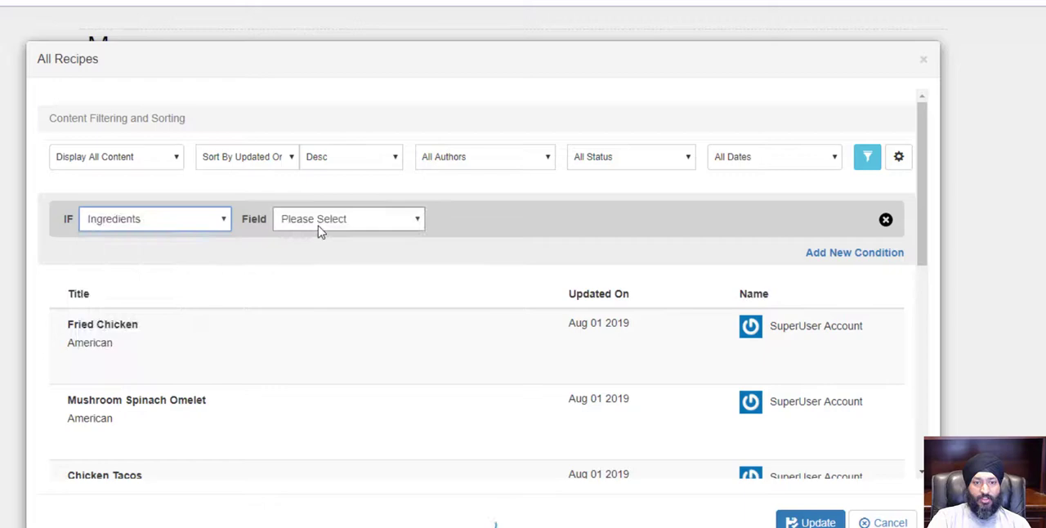
click(348, 219)
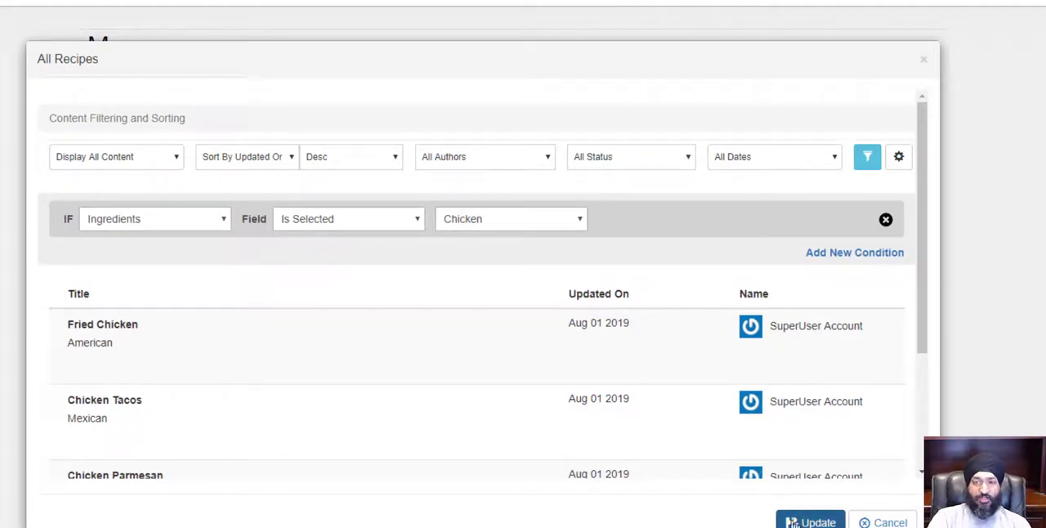
- Reveal the visualizer's page size settings and copy its API Link
click(899, 157)
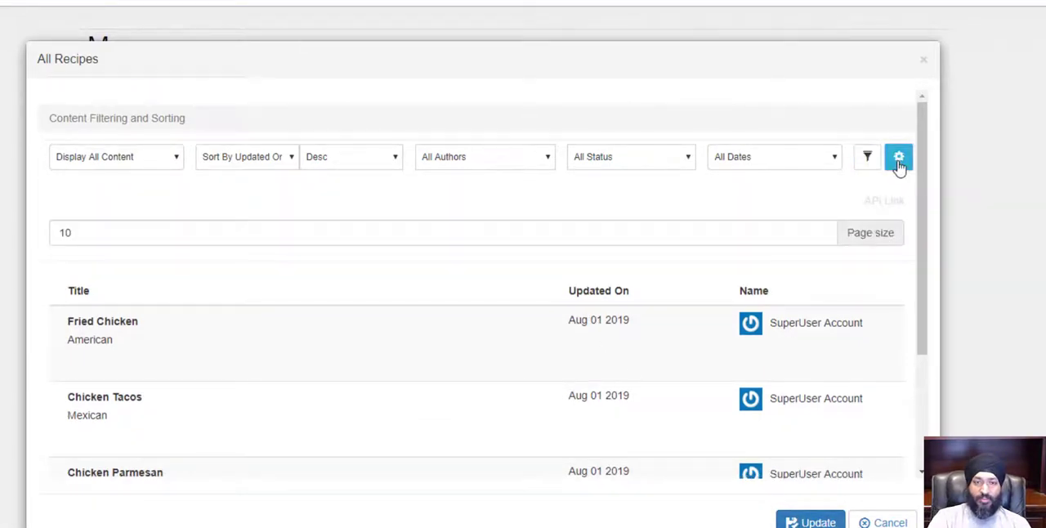
right_click(884, 199)
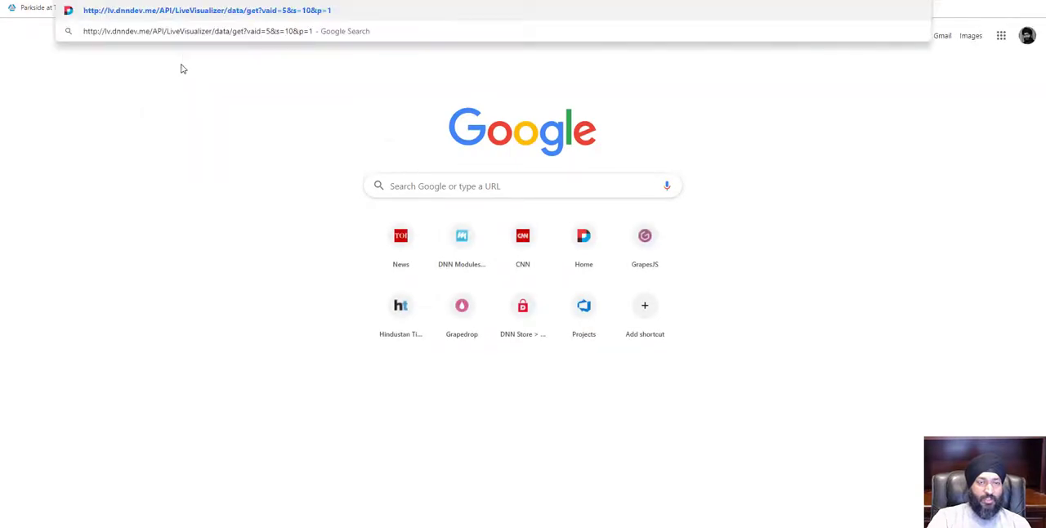
- Load the API address in Chrome and review the raw JSON listing Fried Chicken and Chicken Tacos
key(Return)
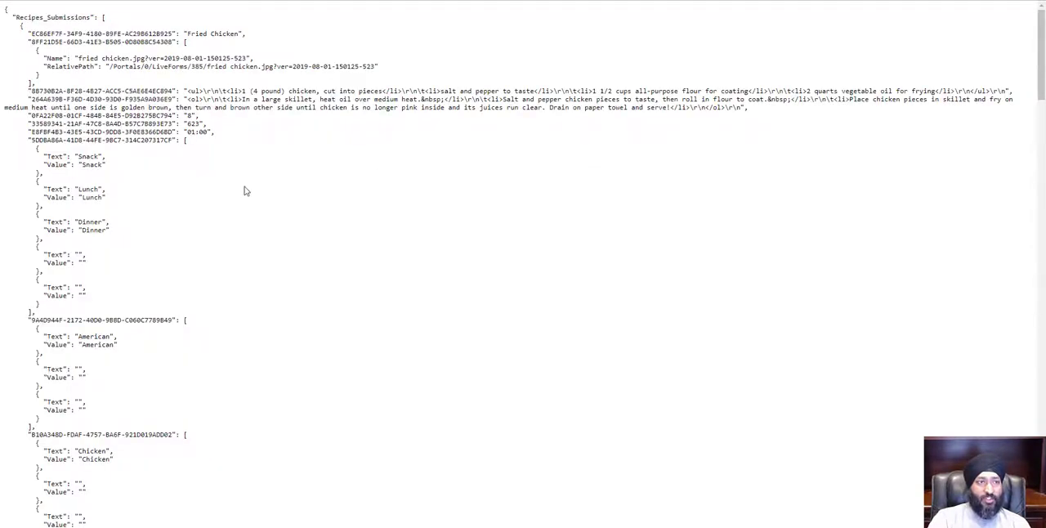
scroll(down, 3)
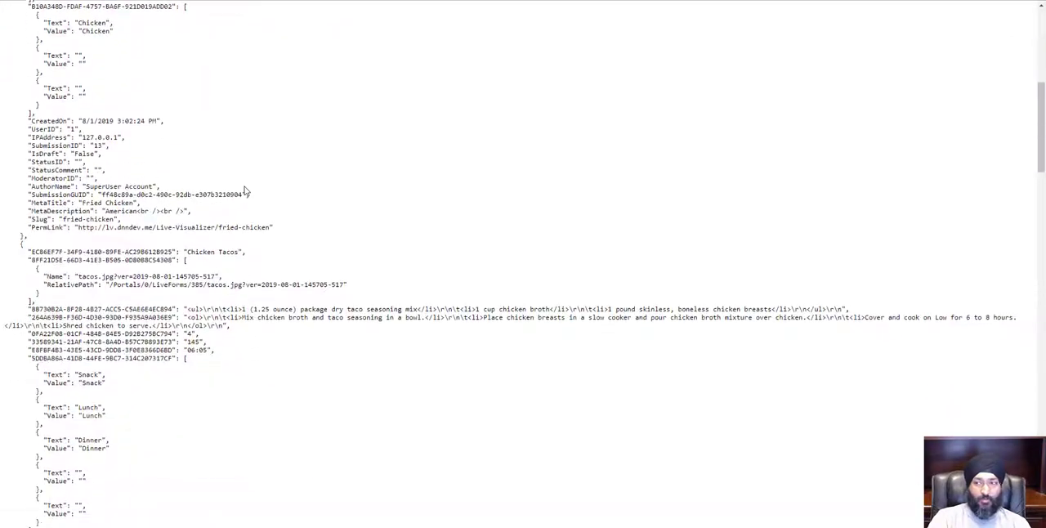
scroll(up, 3)
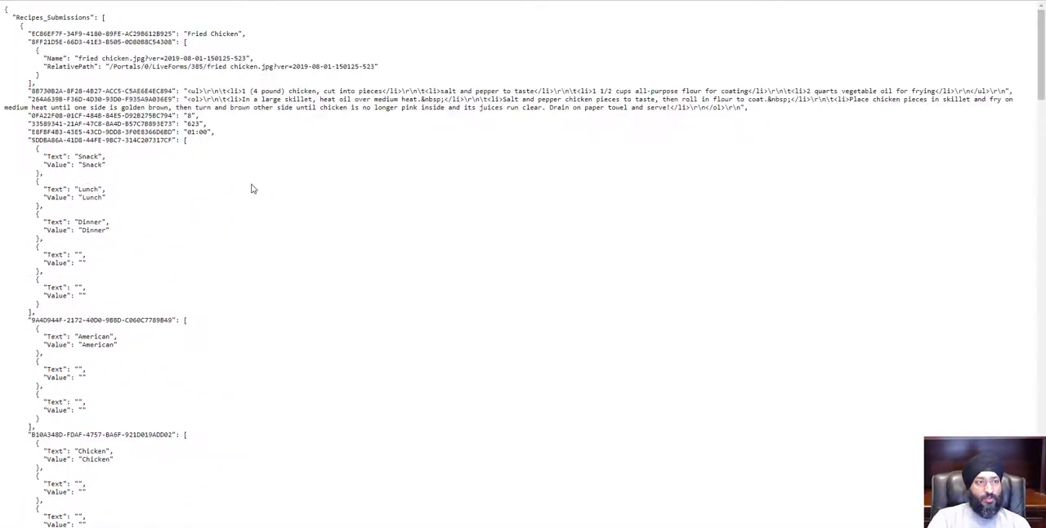
double_click(55, 17)
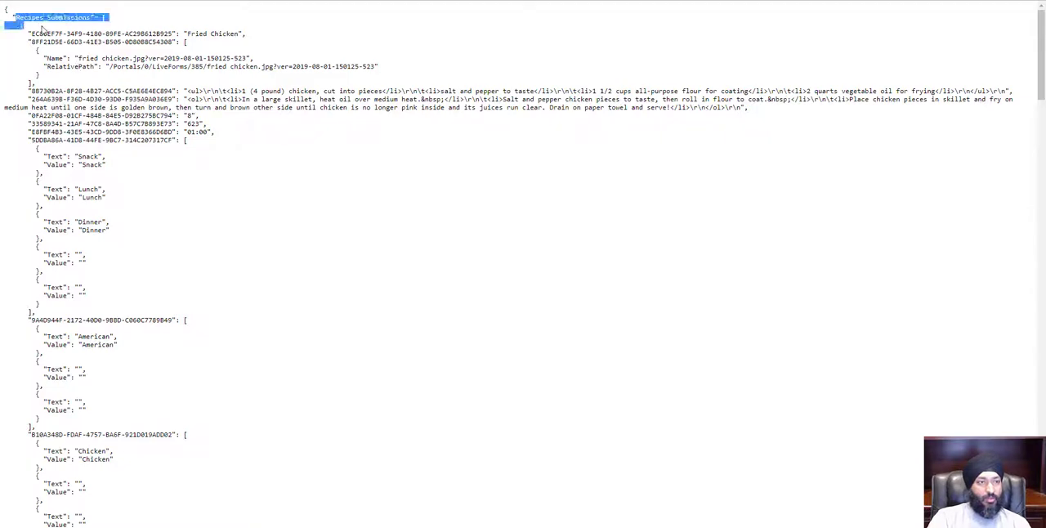
click(711, 271)
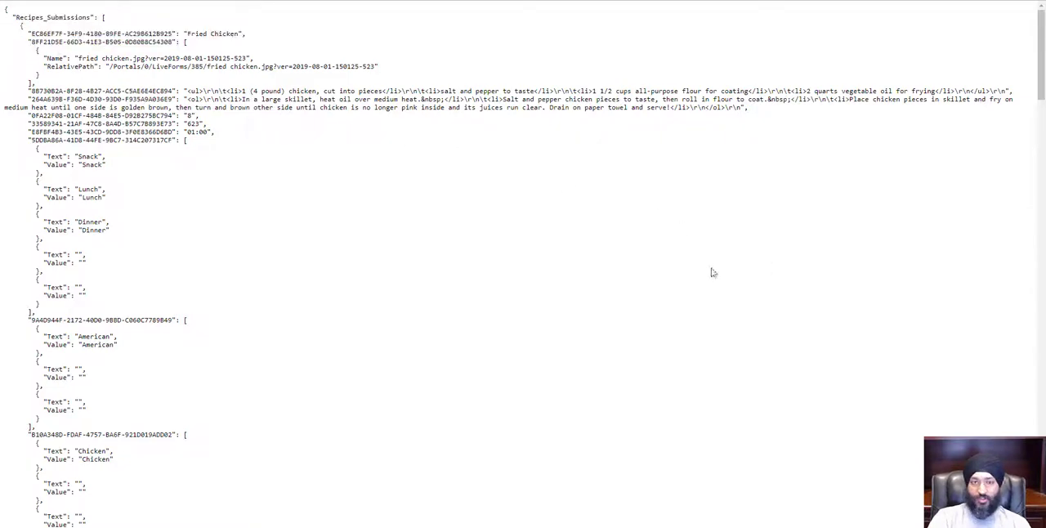
mouse_move(400, 269)
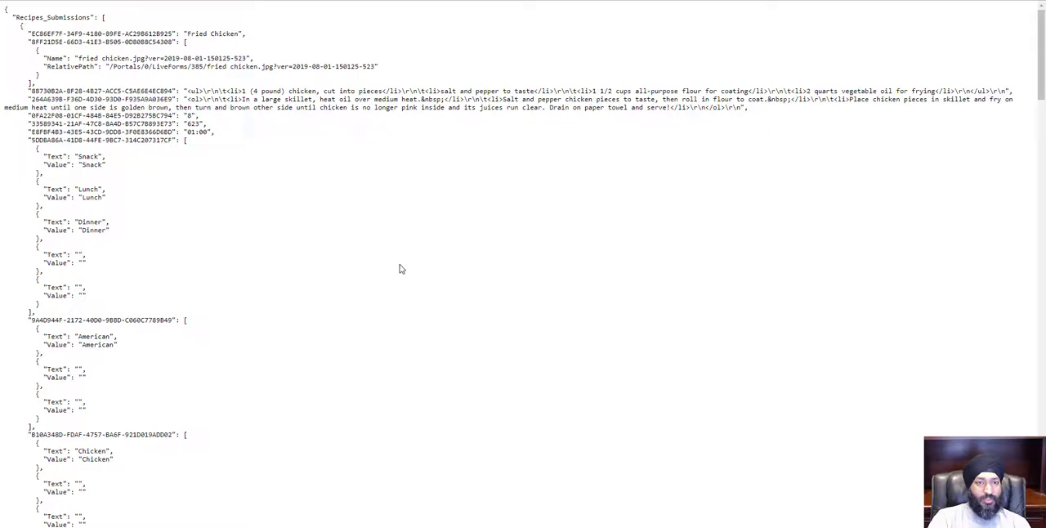
mouse_move(402, 275)
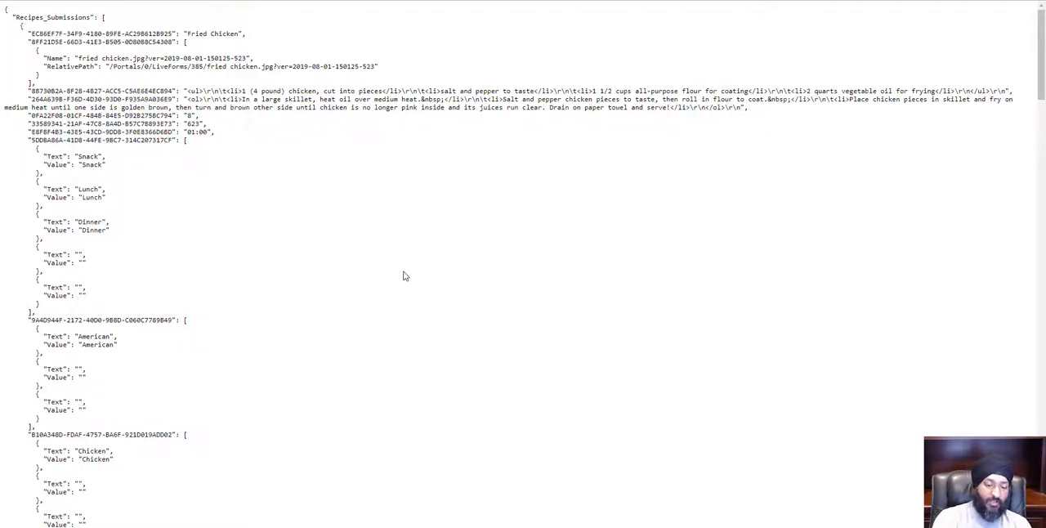
mouse_move(330, 329)
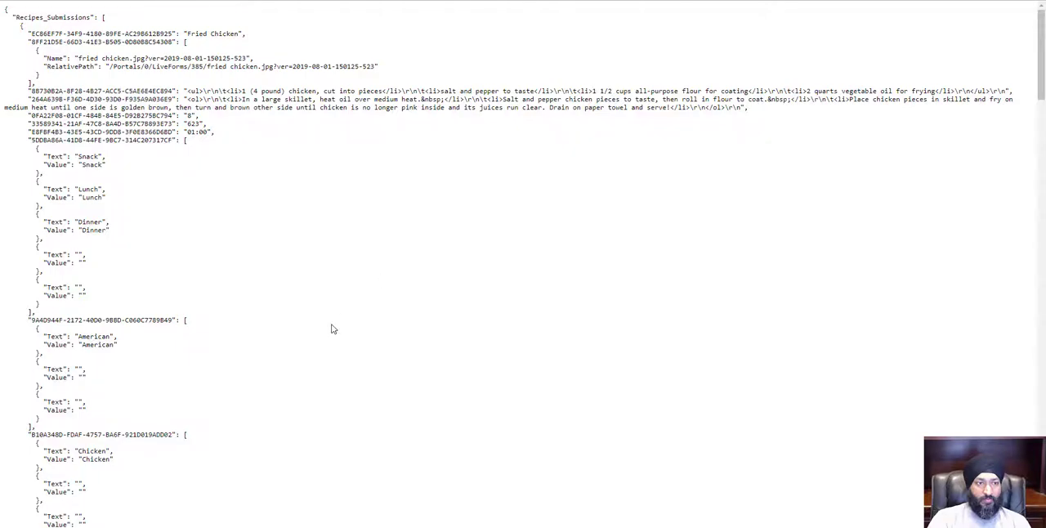
- Paste the JSON into Online JSON Viewer and expand Recipes_Submissions in the tree view
click(148, 22)
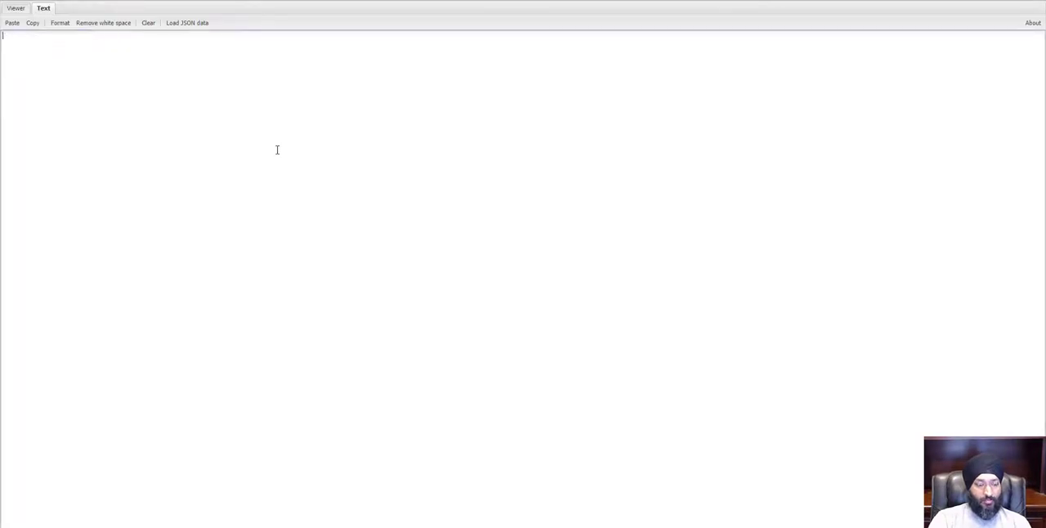
click(15, 8)
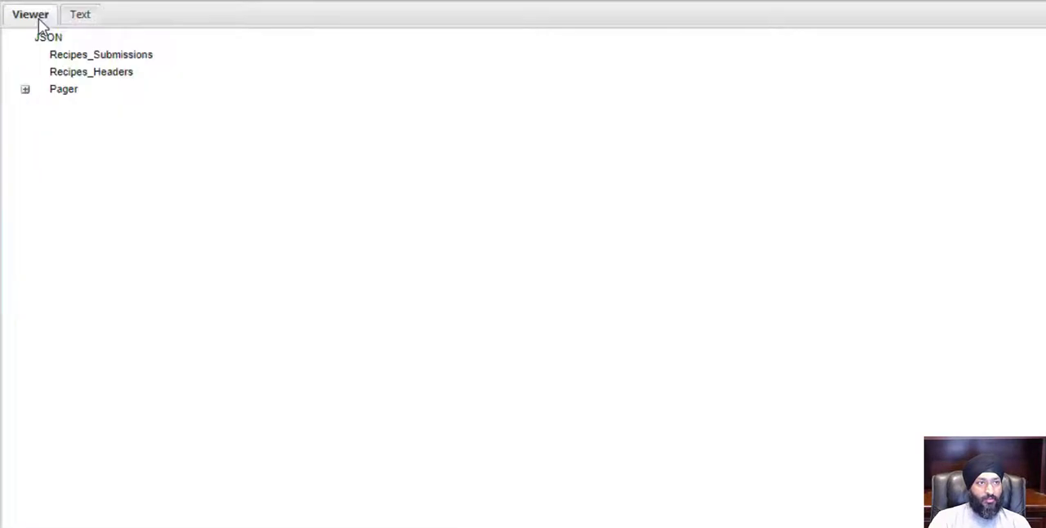
click(29, 13)
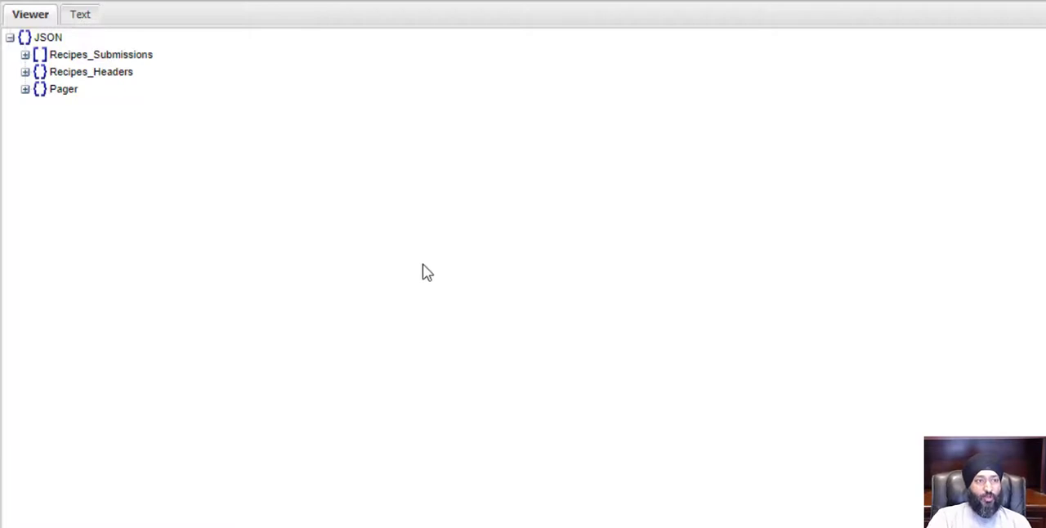
mouse_move(69, 102)
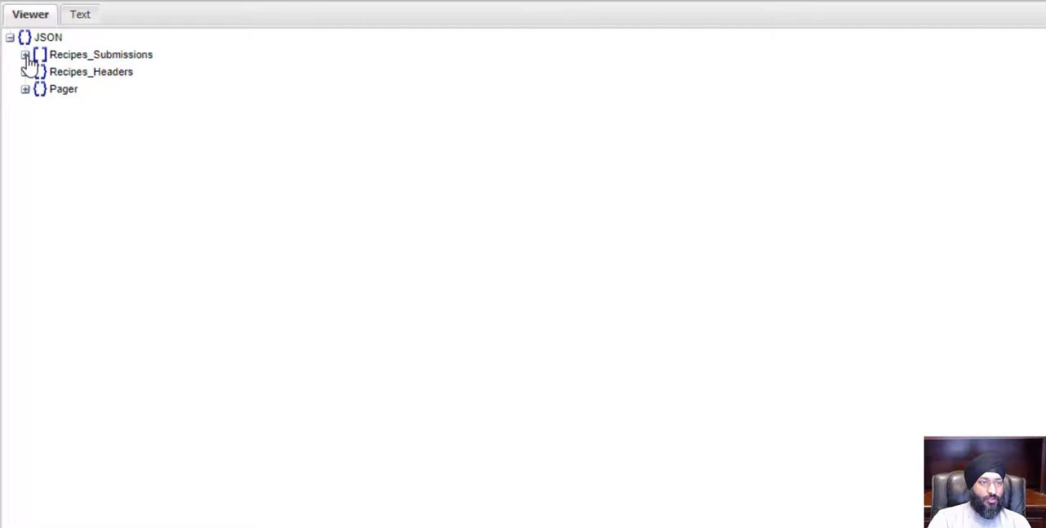
click(26, 54)
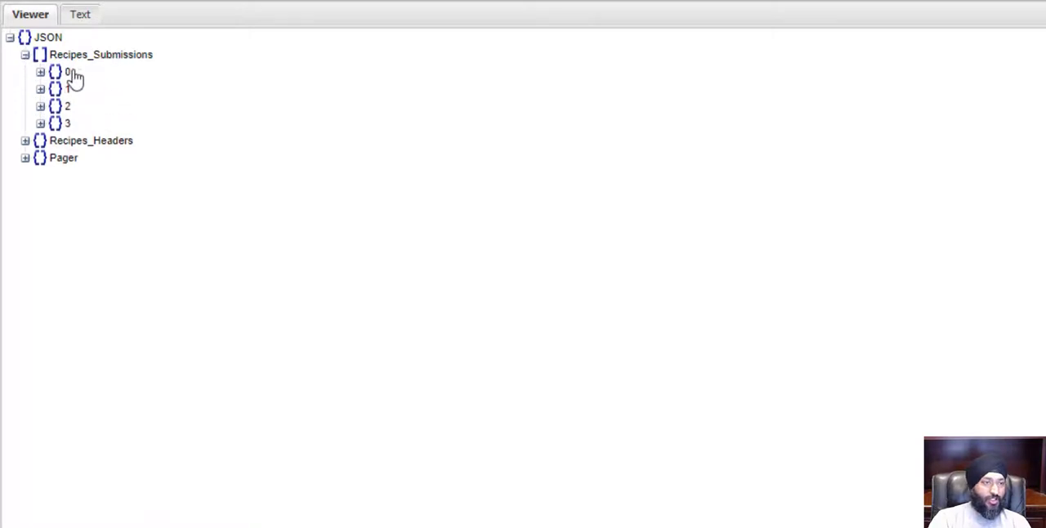
mouse_move(69, 127)
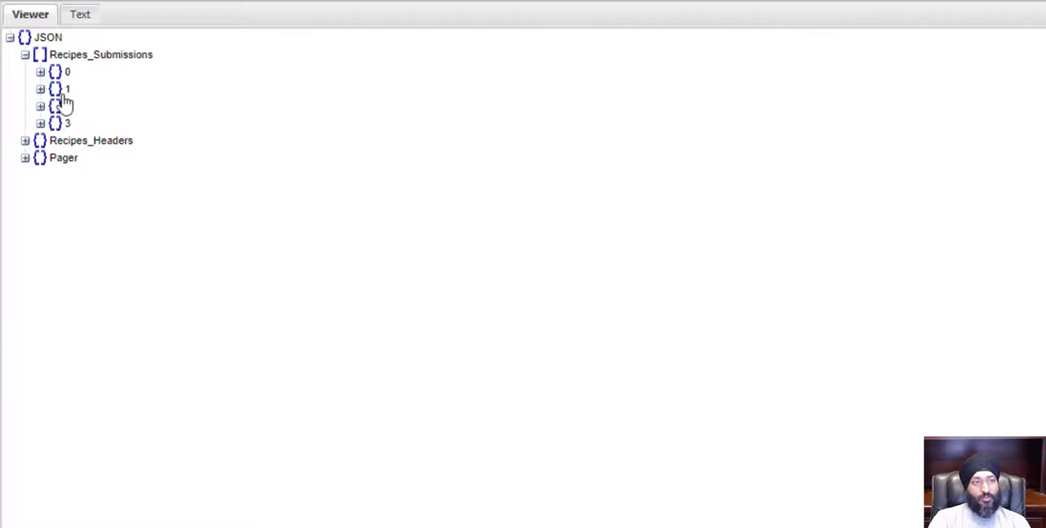
mouse_move(41, 78)
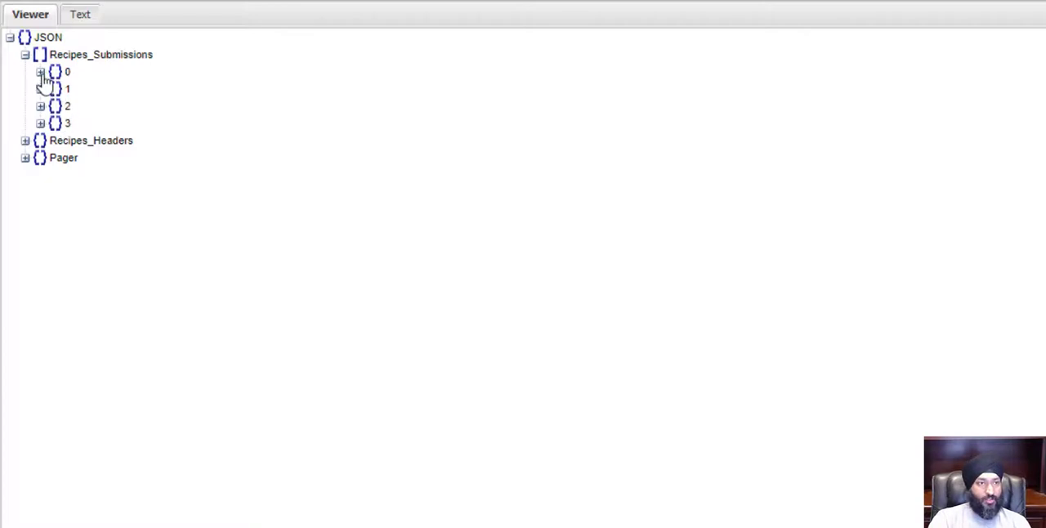
- Collapse the first recipe submission so the four submissions and Recipes_Headers show together
click(39, 72)
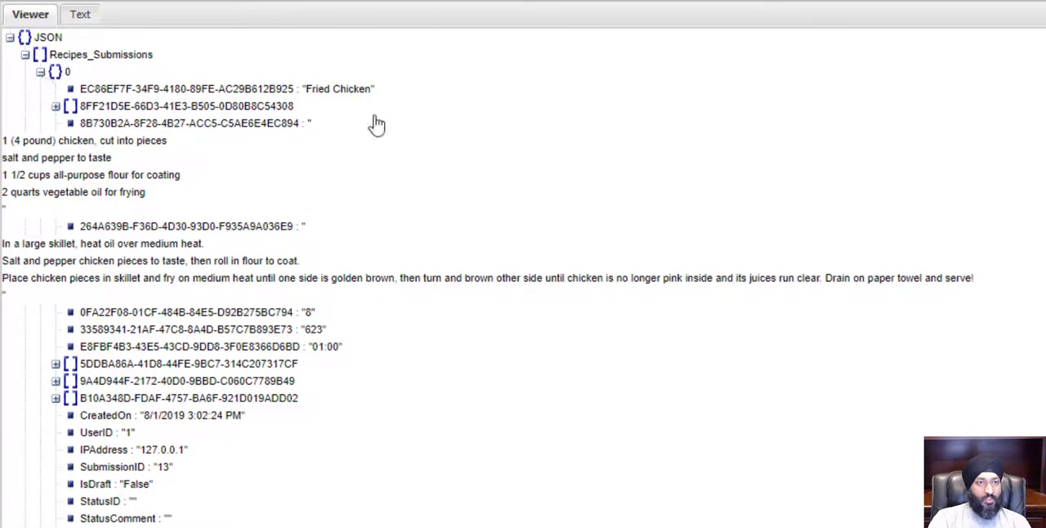
mouse_move(351, 101)
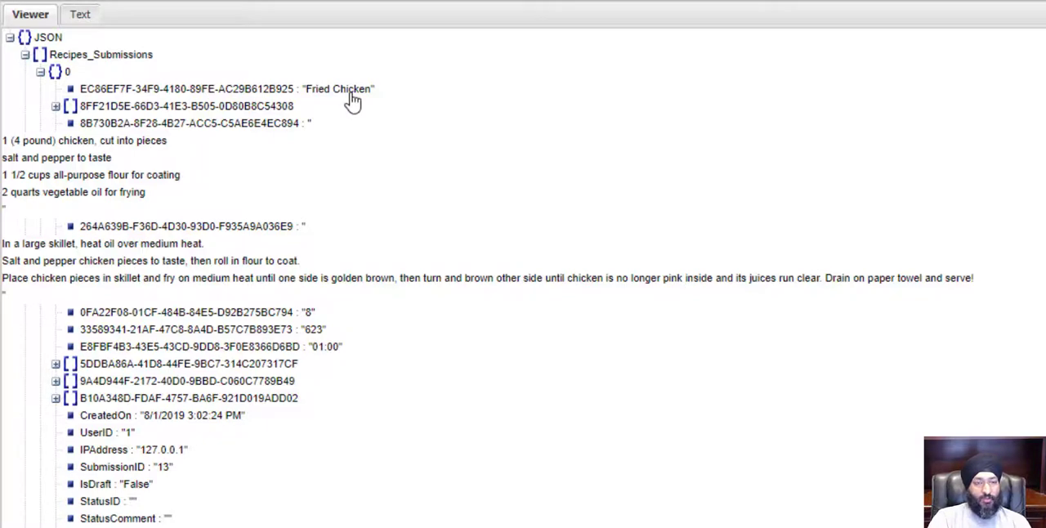
mouse_move(134, 106)
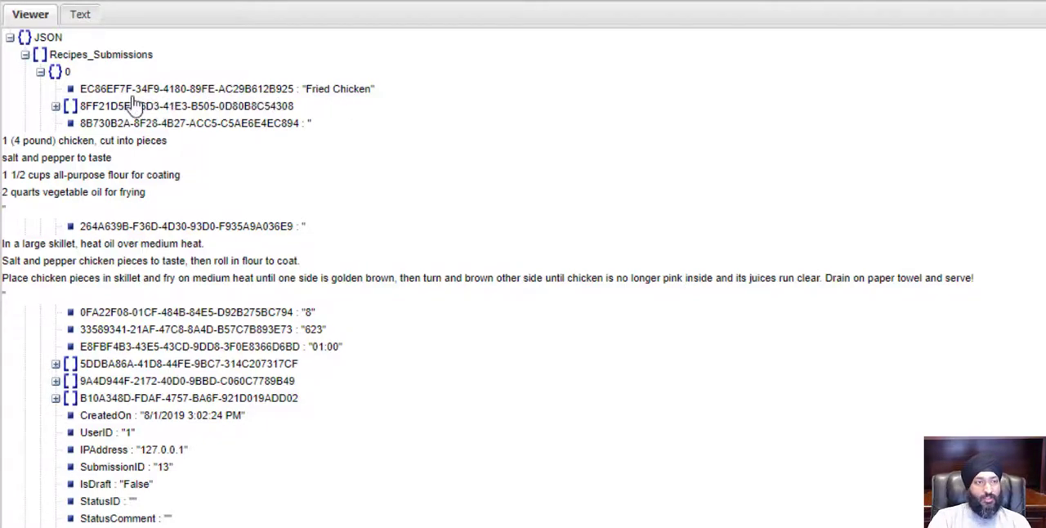
mouse_move(206, 103)
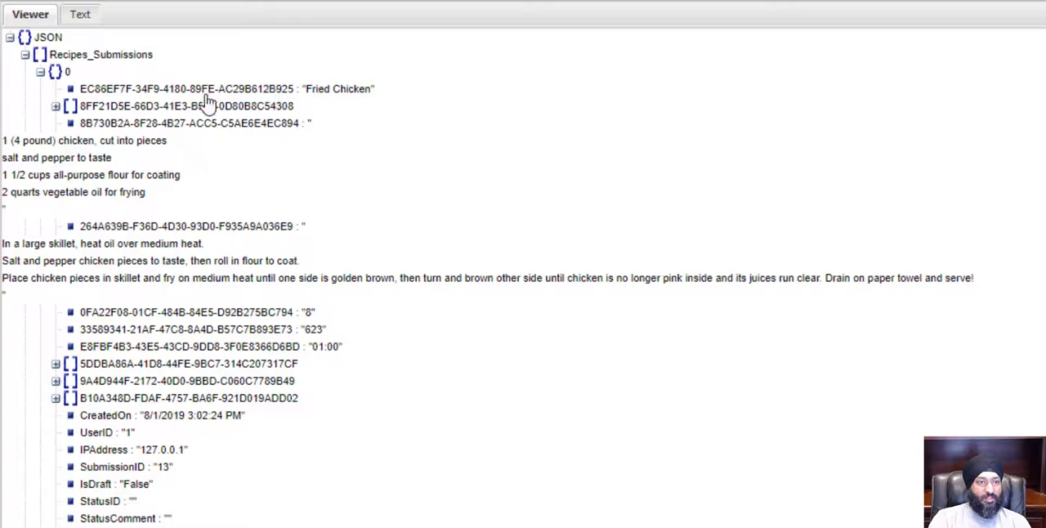
mouse_move(154, 144)
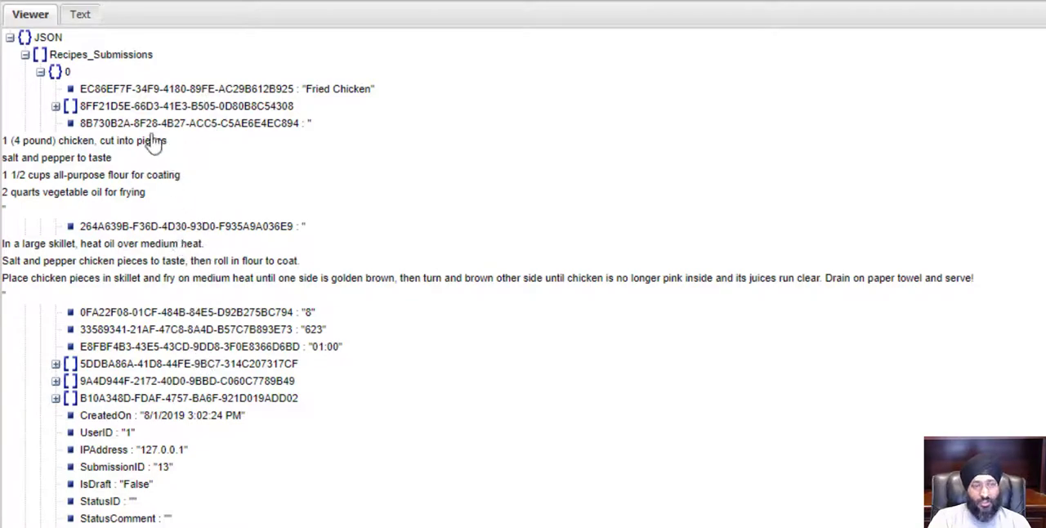
click(39, 72)
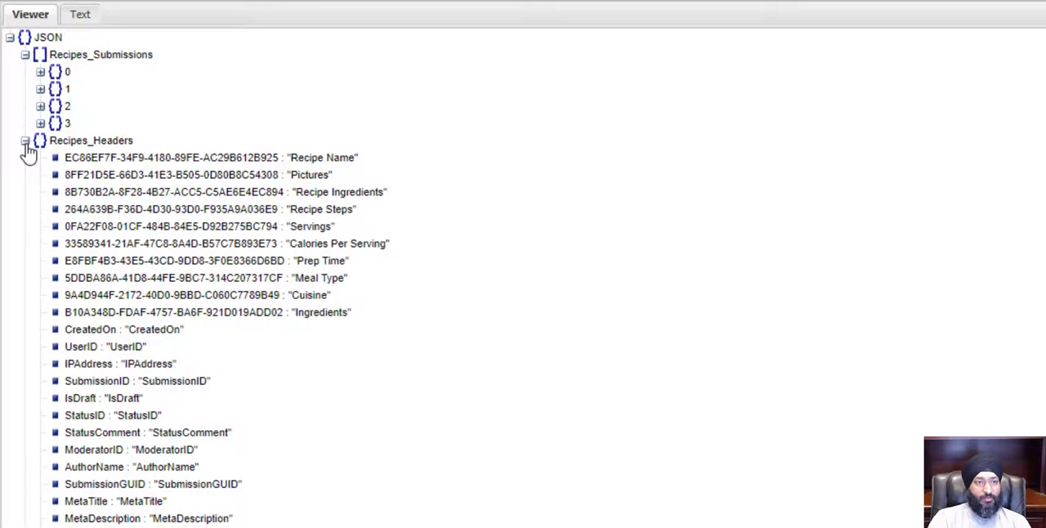
mouse_move(363, 373)
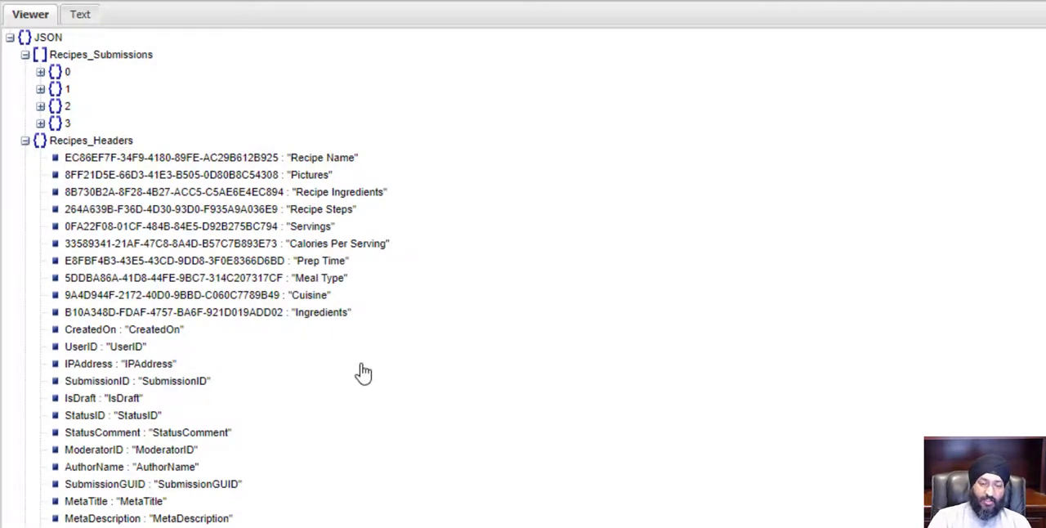
mouse_move(343, 171)
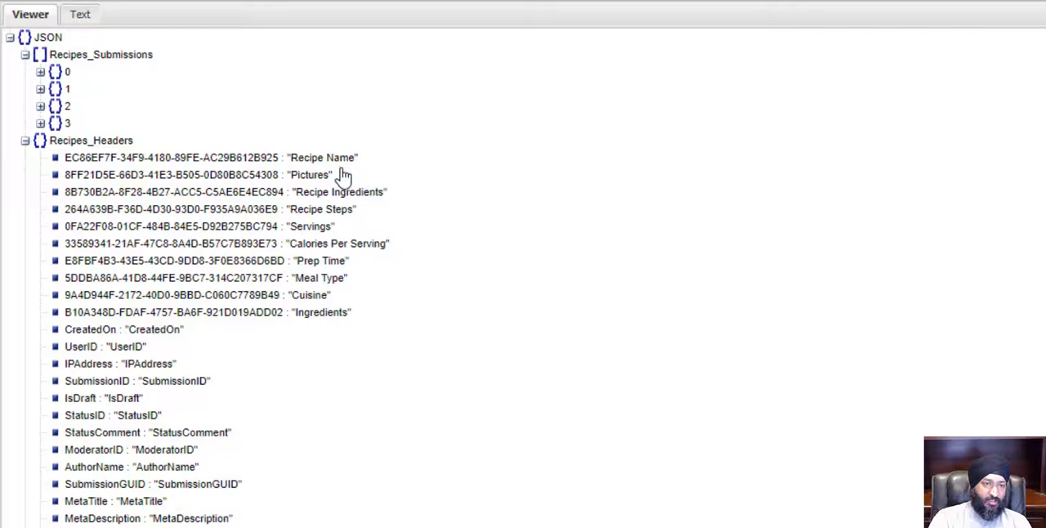
mouse_move(333, 319)
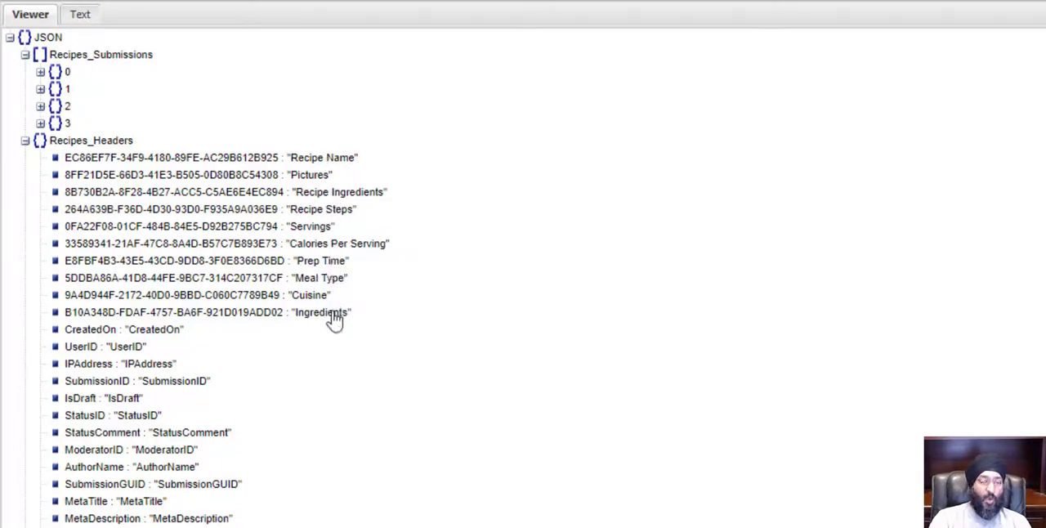
mouse_move(327, 180)
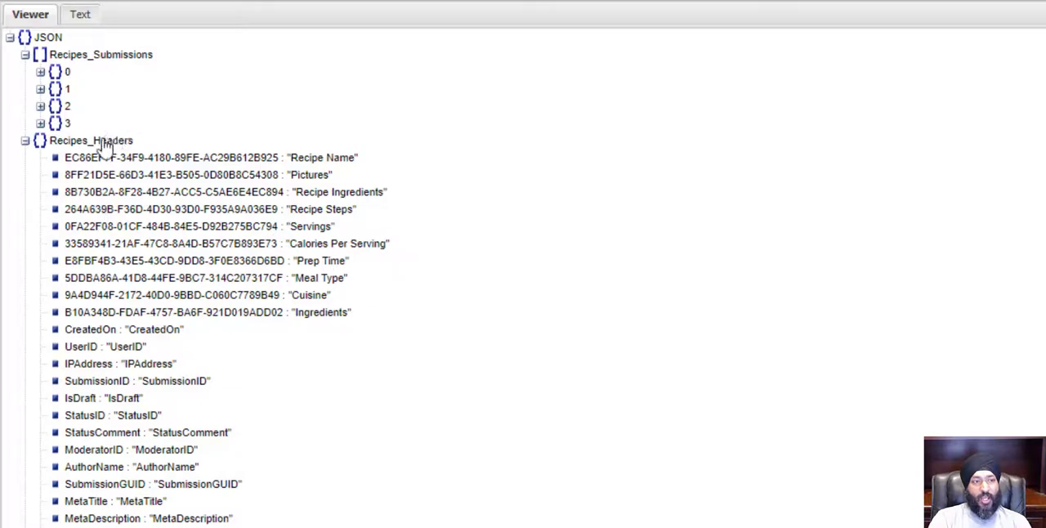
mouse_move(118, 155)
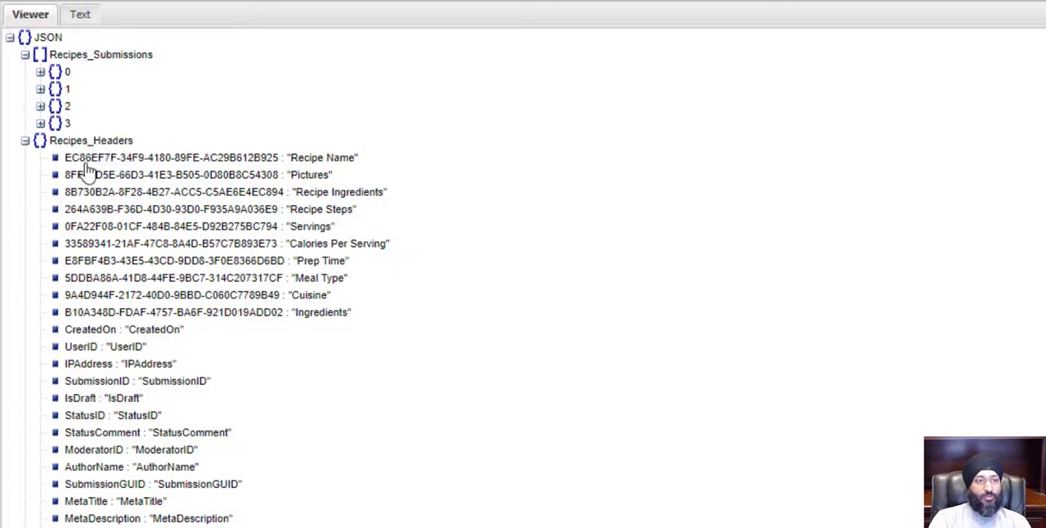
mouse_move(264, 167)
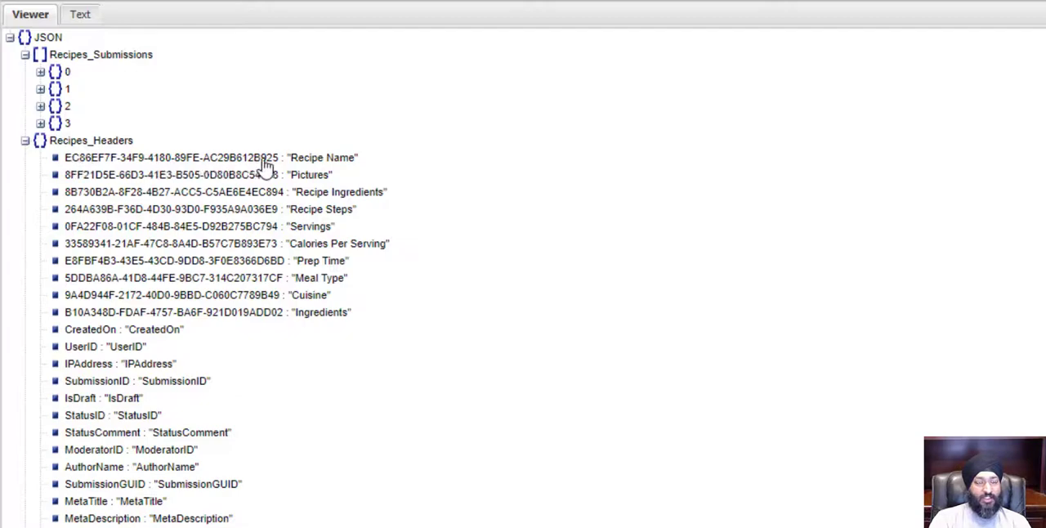
mouse_move(106, 122)
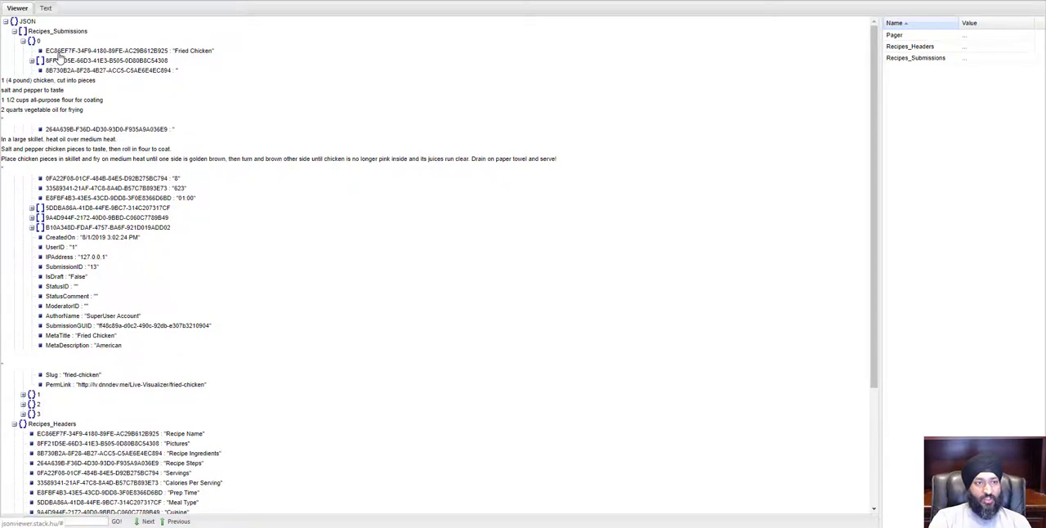
mouse_move(163, 330)
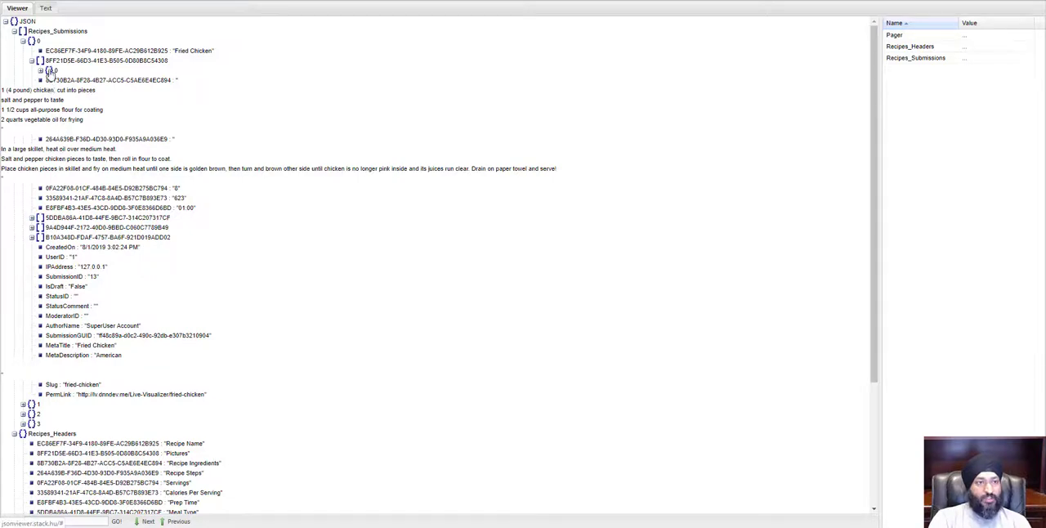
click(41, 70)
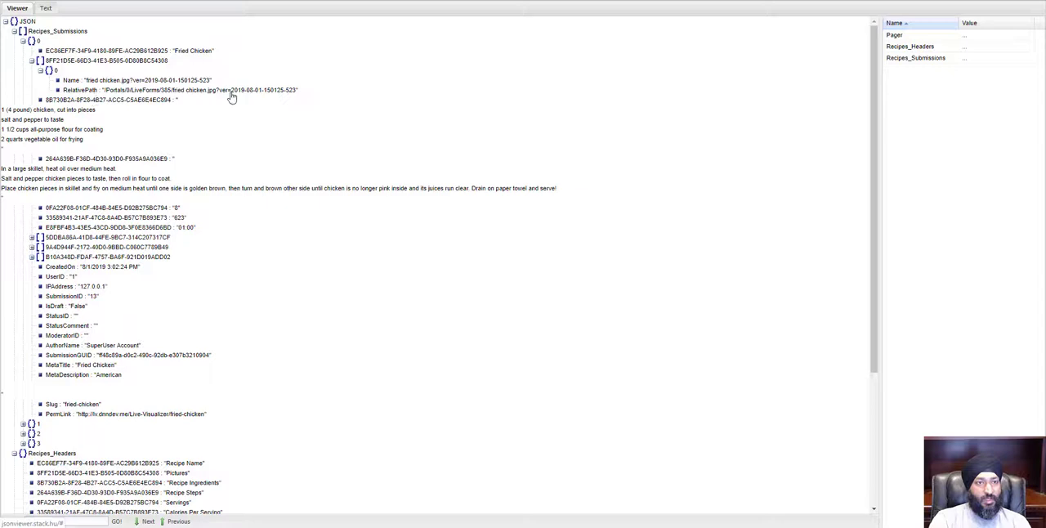
mouse_move(66, 107)
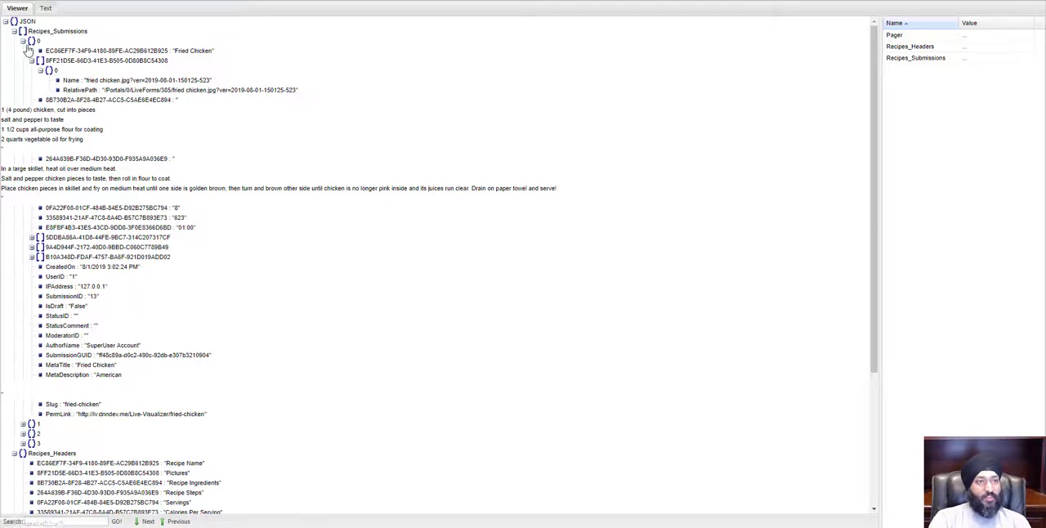
click(31, 61)
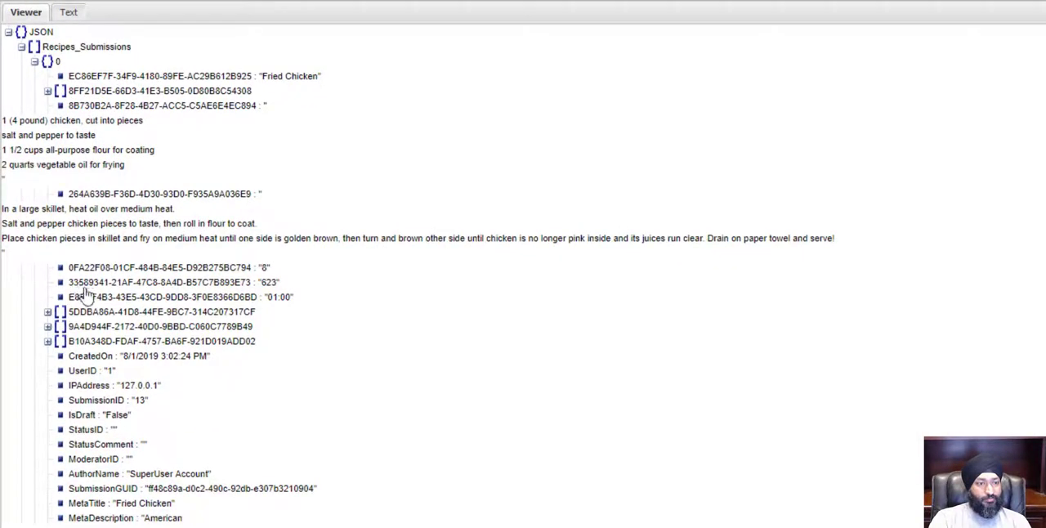
mouse_move(159, 383)
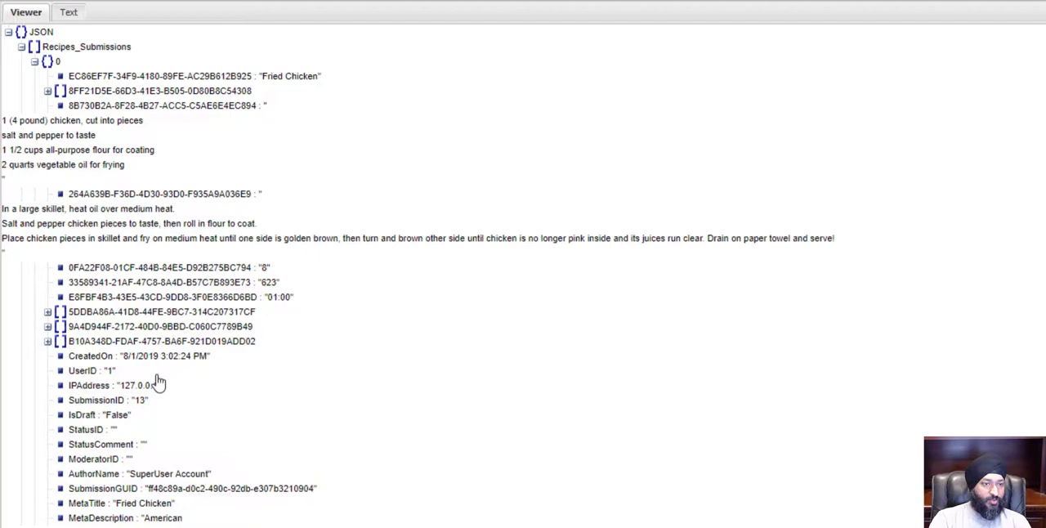
mouse_move(98, 421)
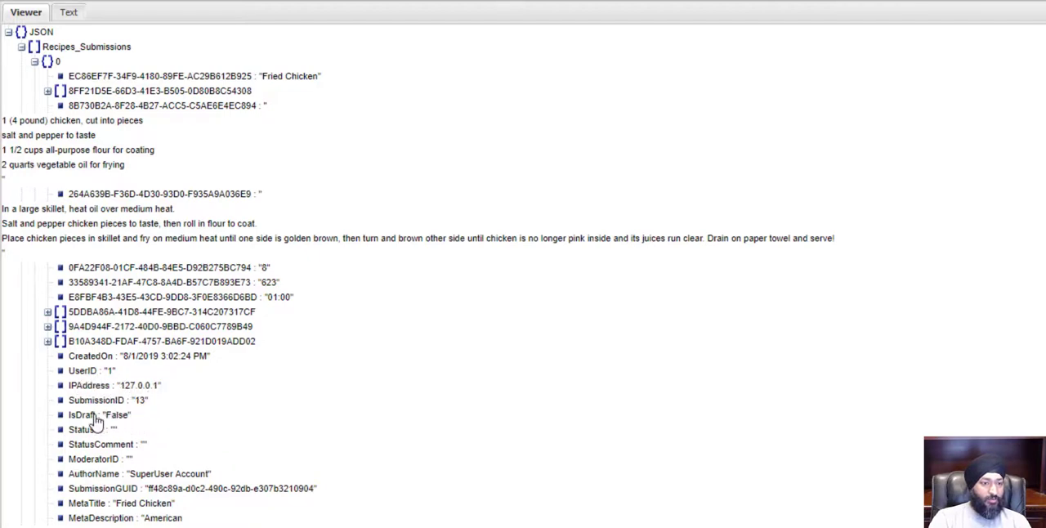
mouse_move(102, 482)
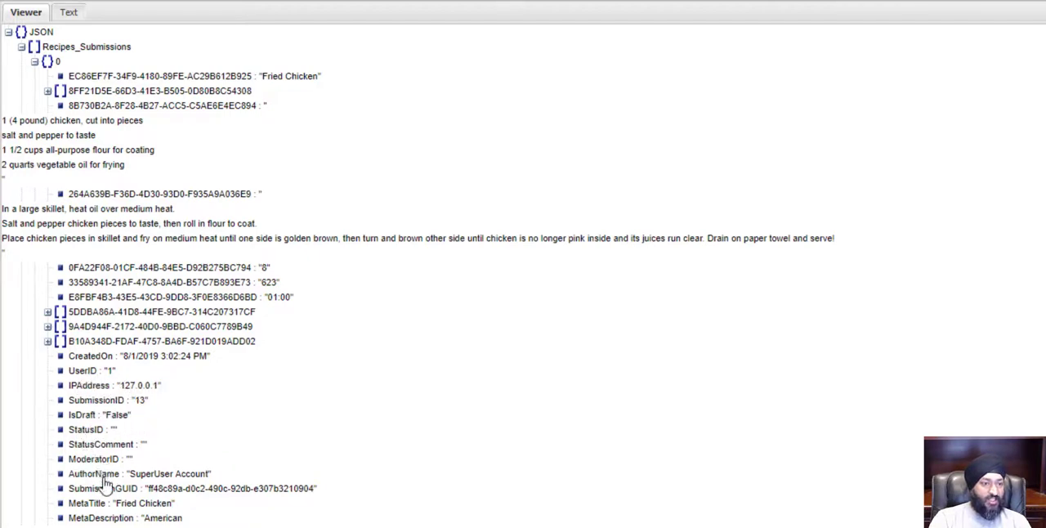
mouse_move(36, 62)
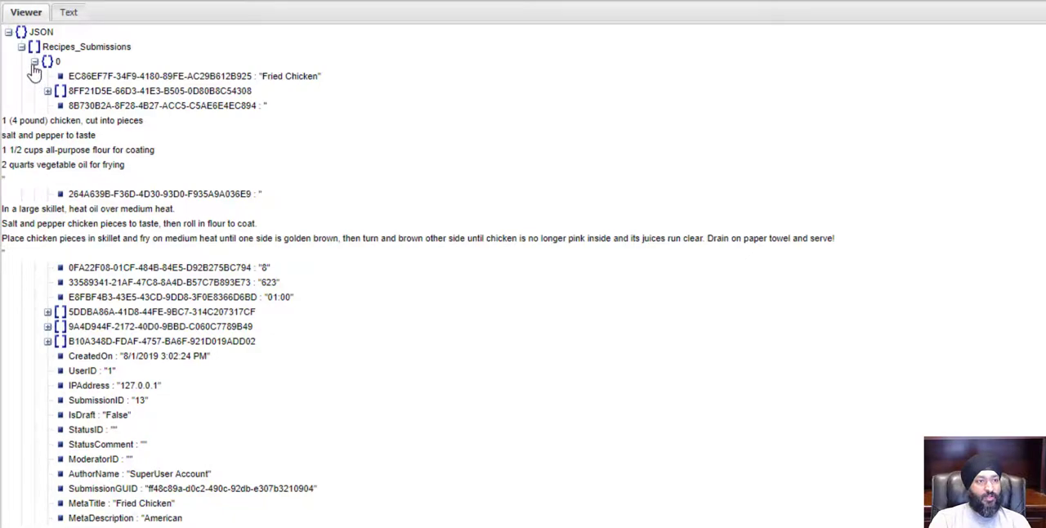
click(36, 62)
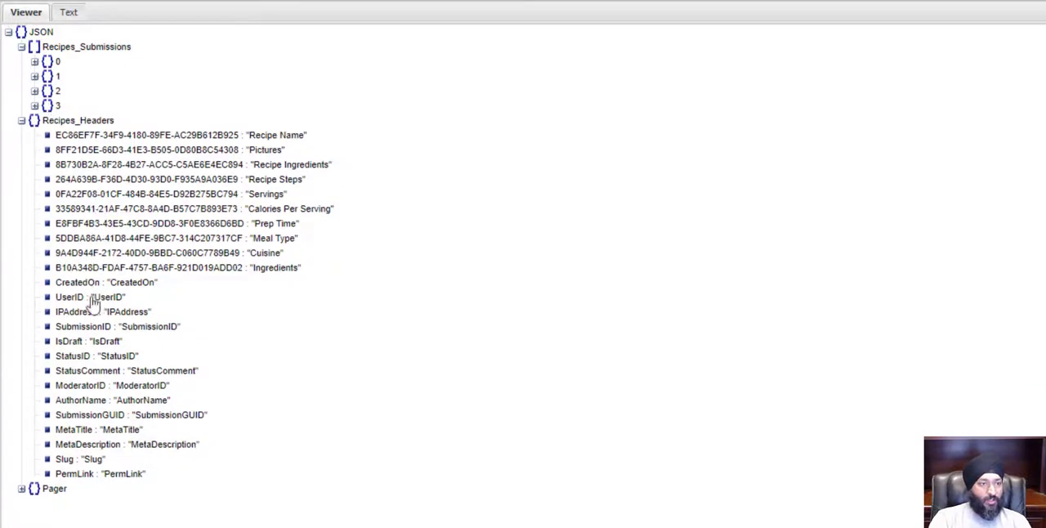
- Expand Pager to show TotalItems 4 and page size 10, then collapse PageLinks
click(21, 487)
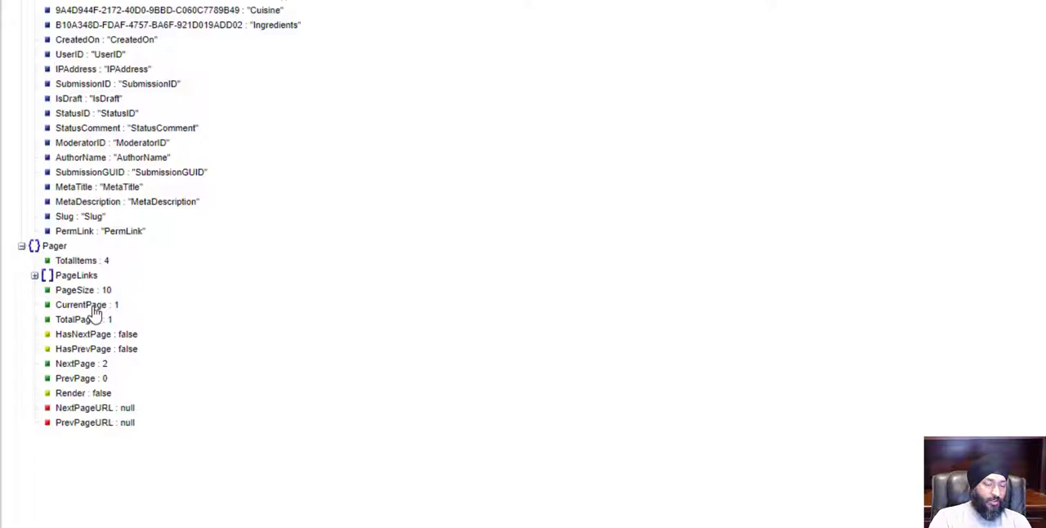
mouse_move(106, 318)
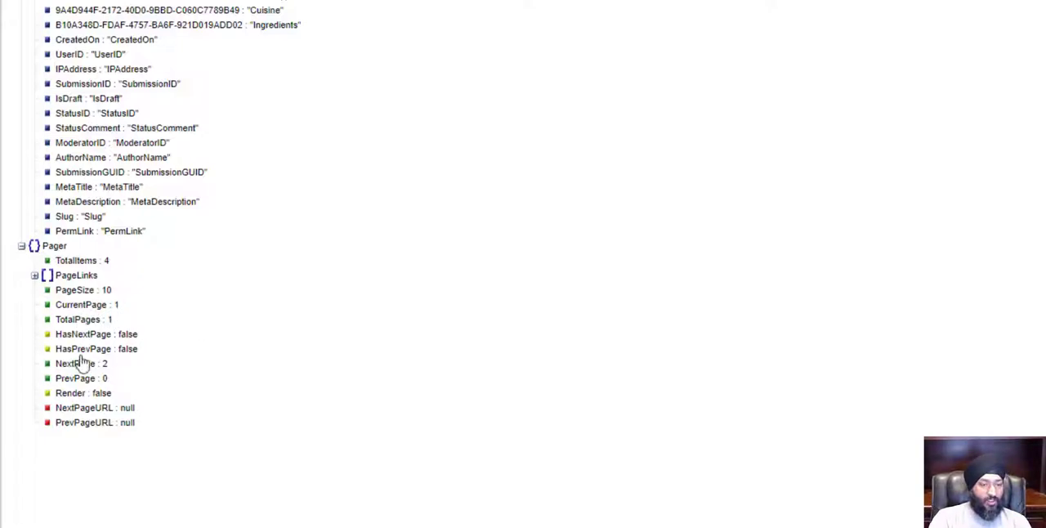
mouse_move(64, 342)
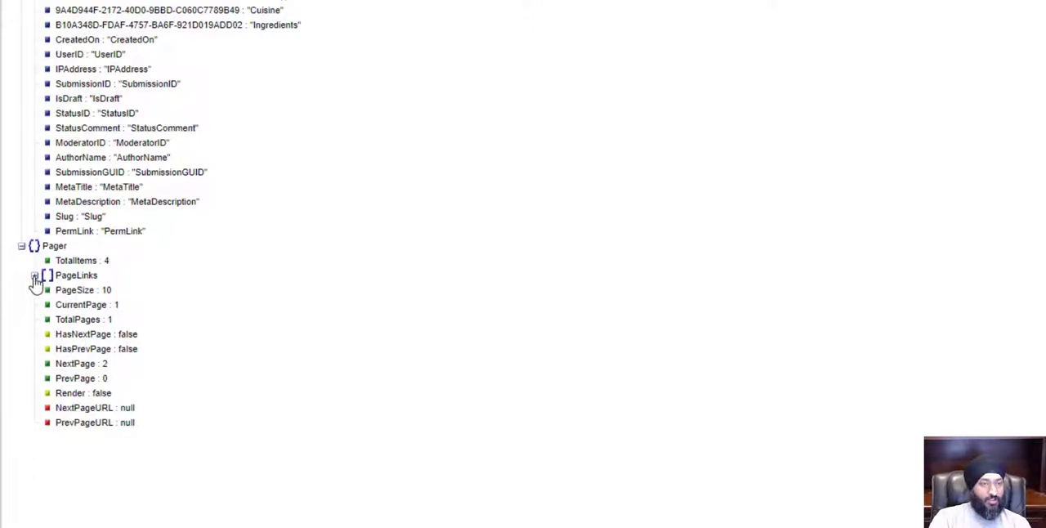
click(34, 274)
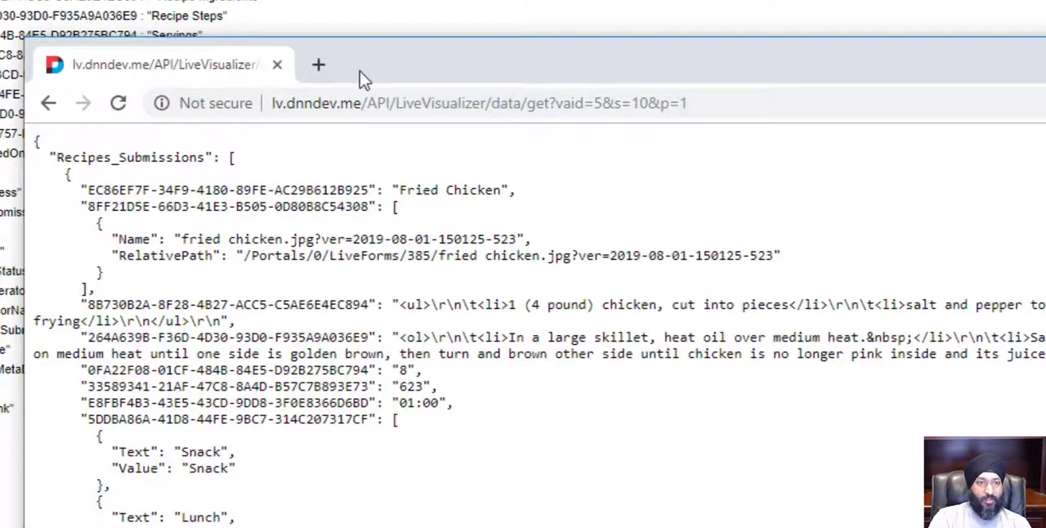
- Change the All Recipes filter to Ingredients Is Selected Beef and save the visualizer
scroll(down, 3)
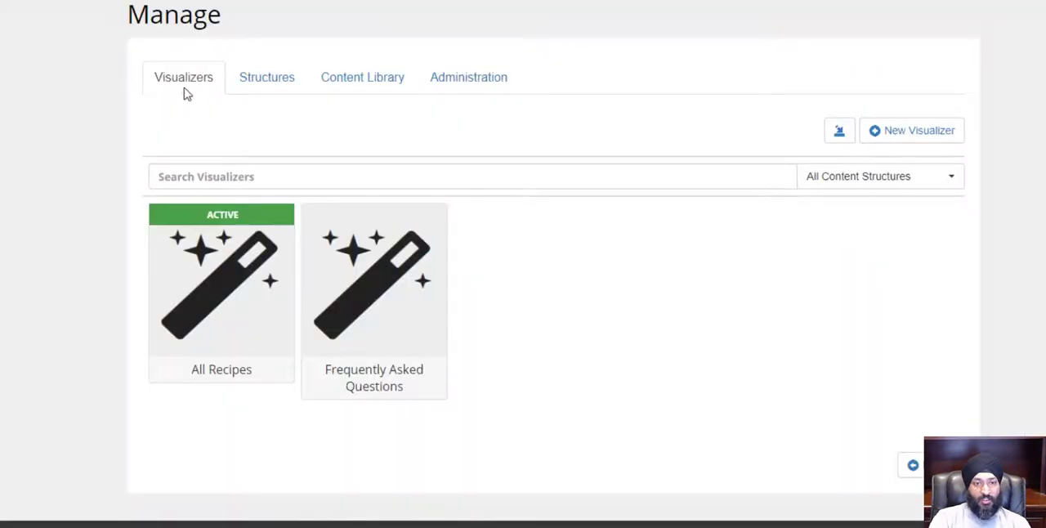
click(221, 286)
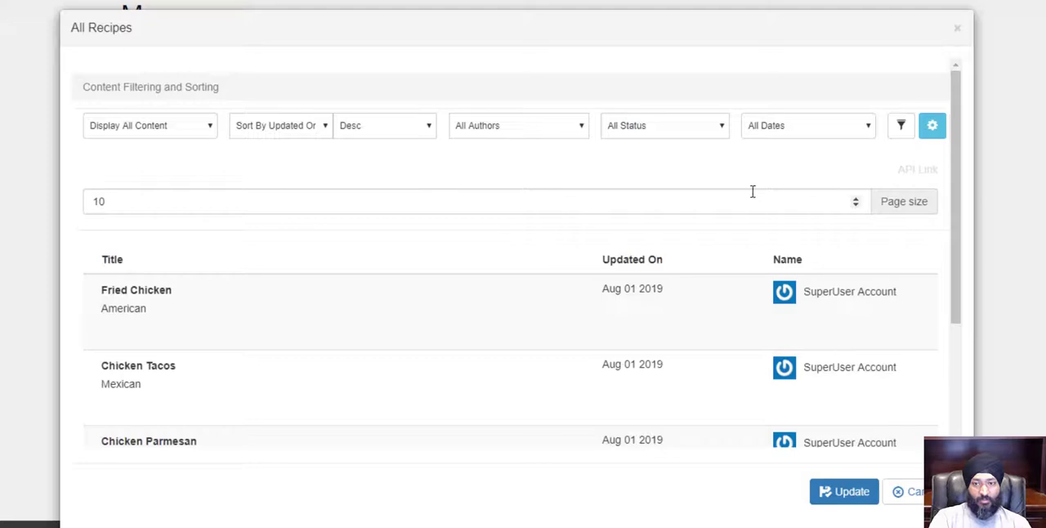
mouse_move(739, 186)
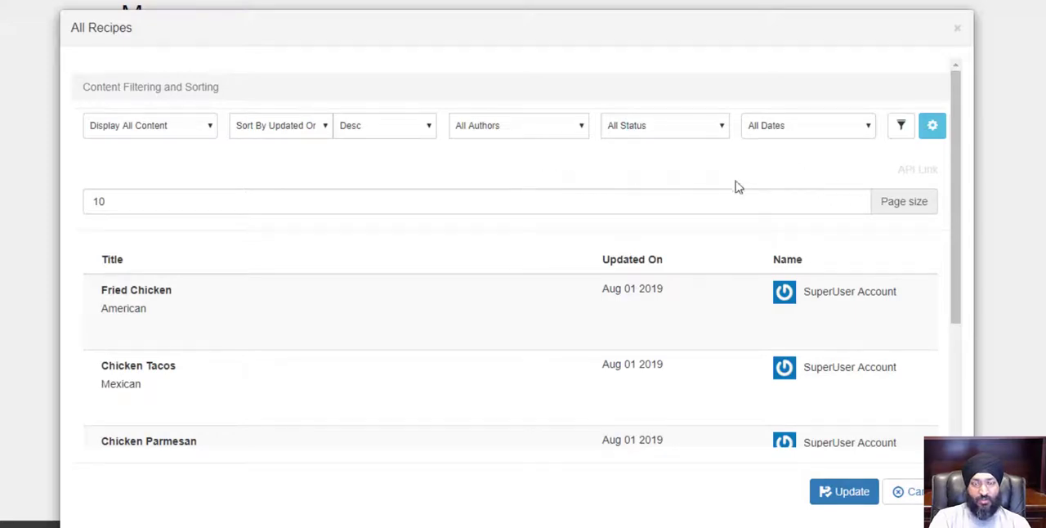
click(899, 124)
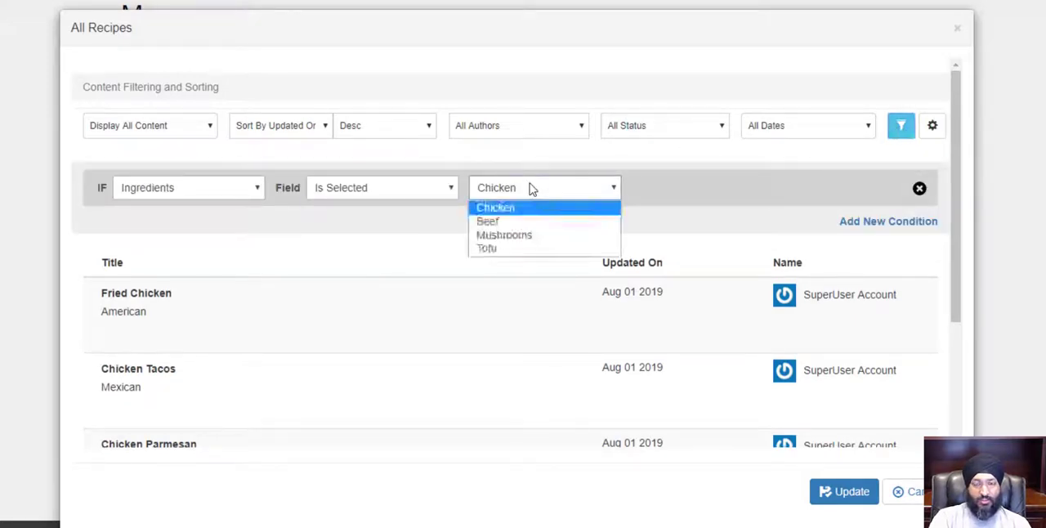
click(487, 222)
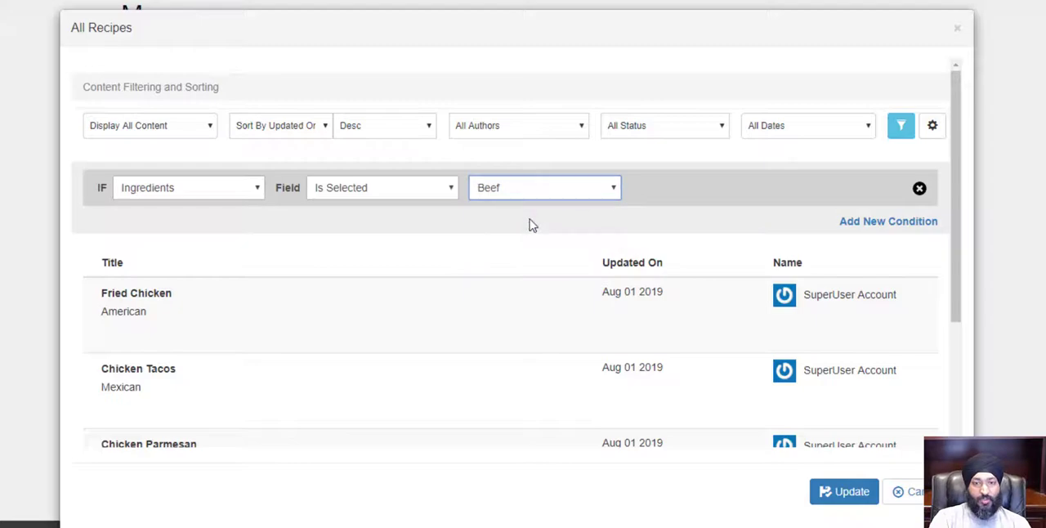
click(844, 490)
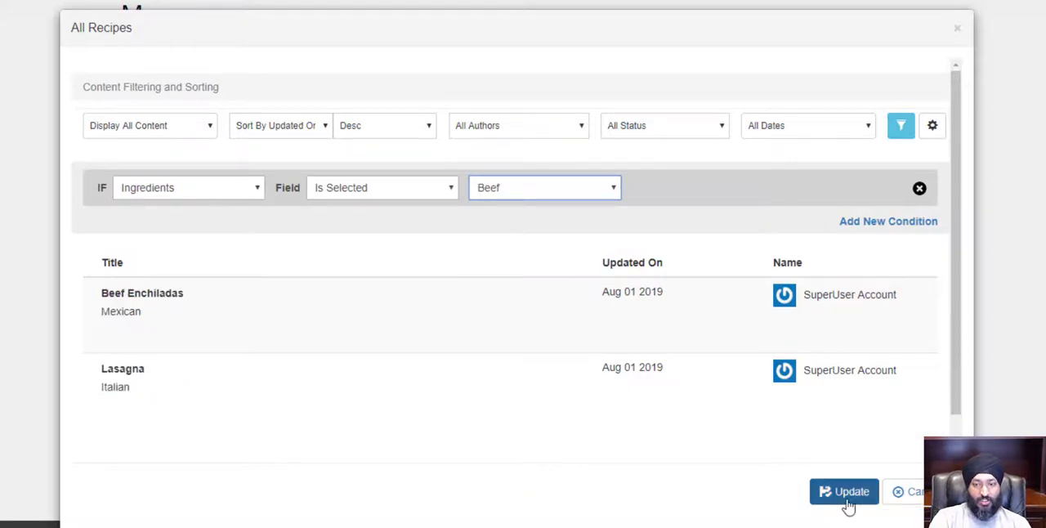
click(843, 490)
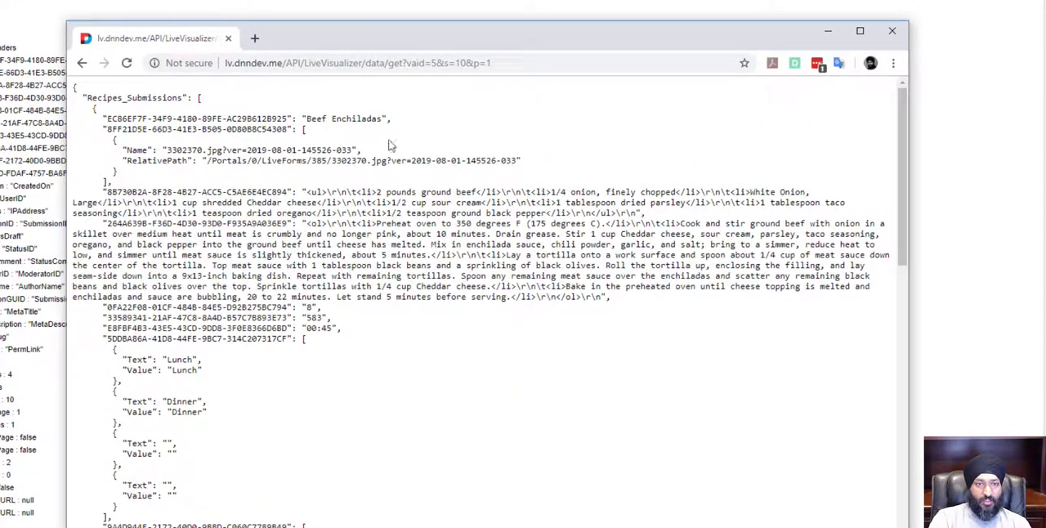
- Scroll through the beef-filtered JSON in Chrome showing Beef Enchiladas and Lasagna
scroll(down, 3)
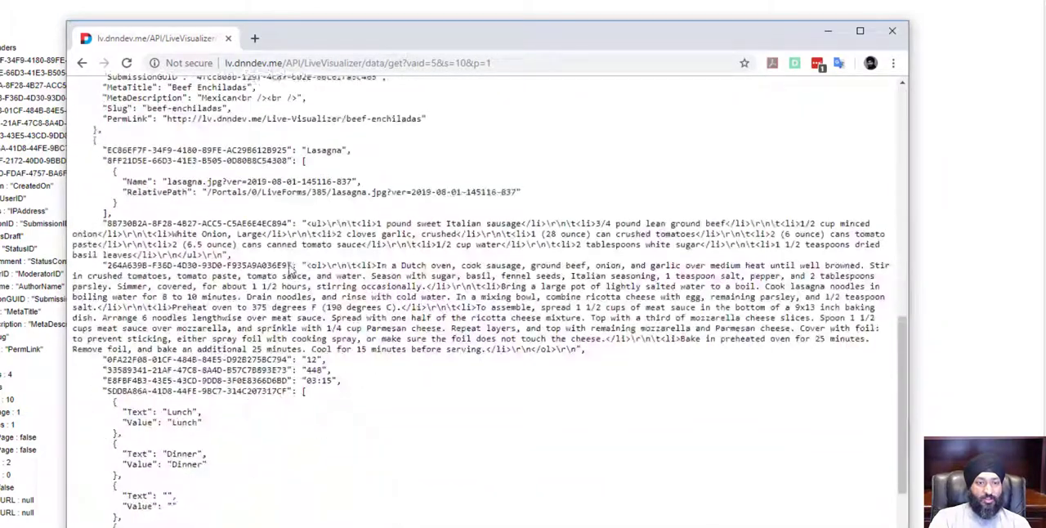
scroll(down, 3)
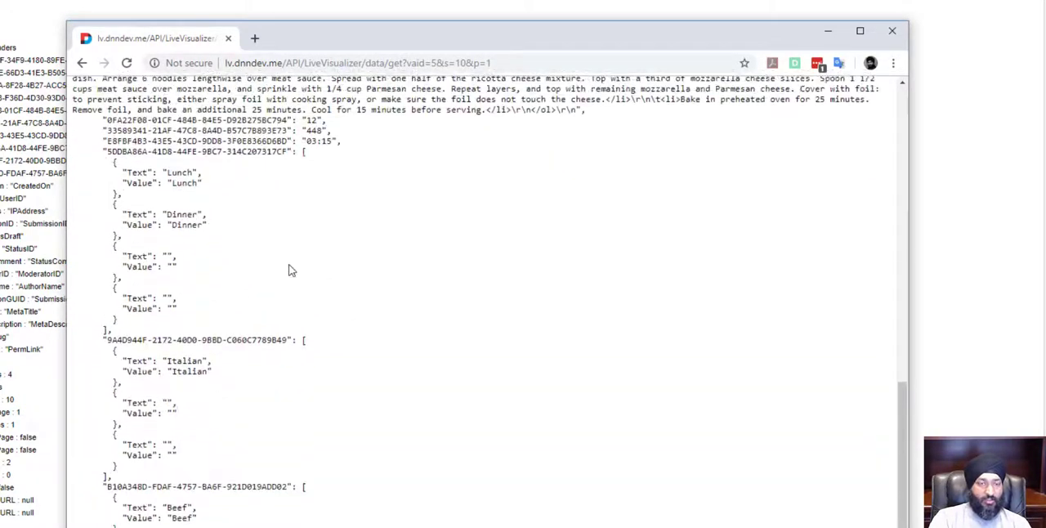
scroll(up, 3)
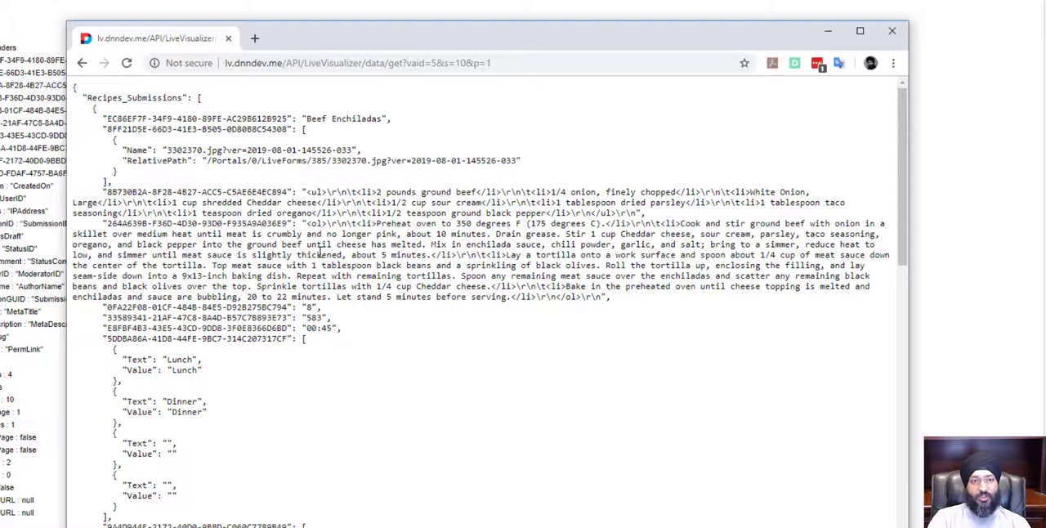
mouse_move(367, 319)
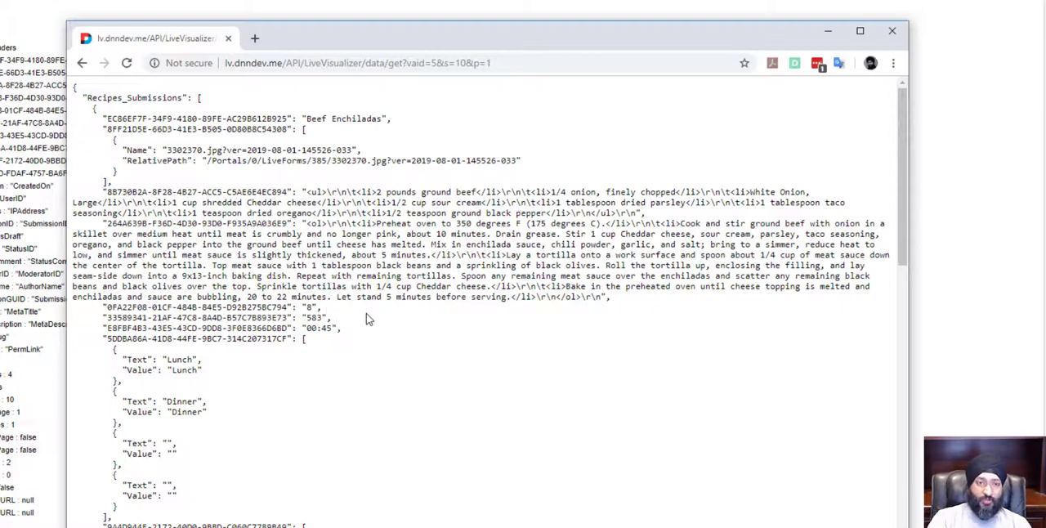
right_click(363, 62)
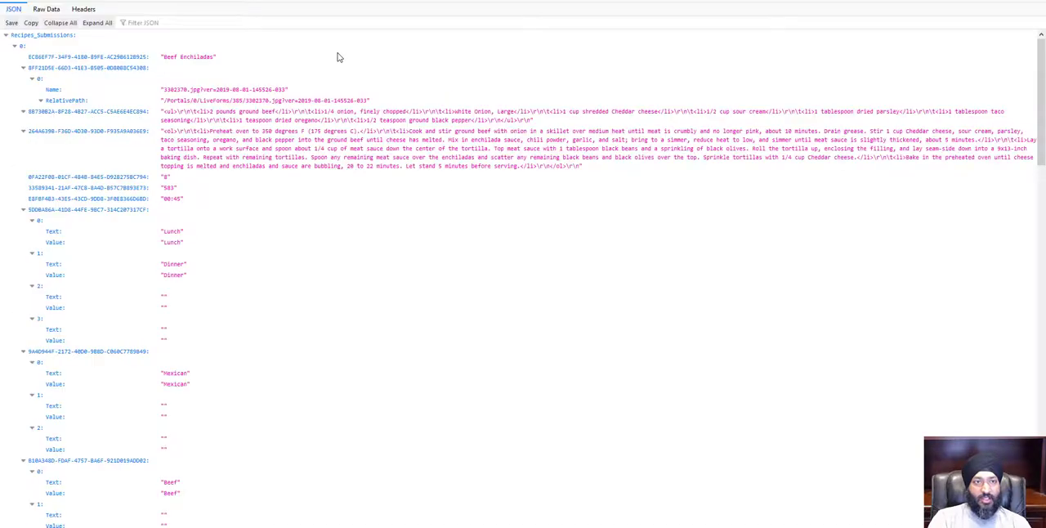
- Check the Raw Data view in Firefox, then browse the structured JSON tree of beef recipes
right_click(338, 57)
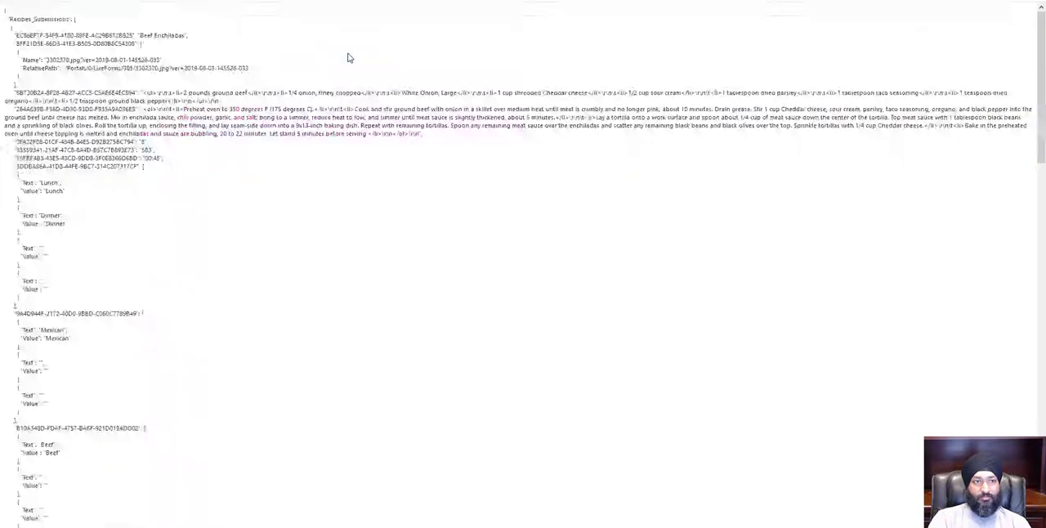
click(13, 10)
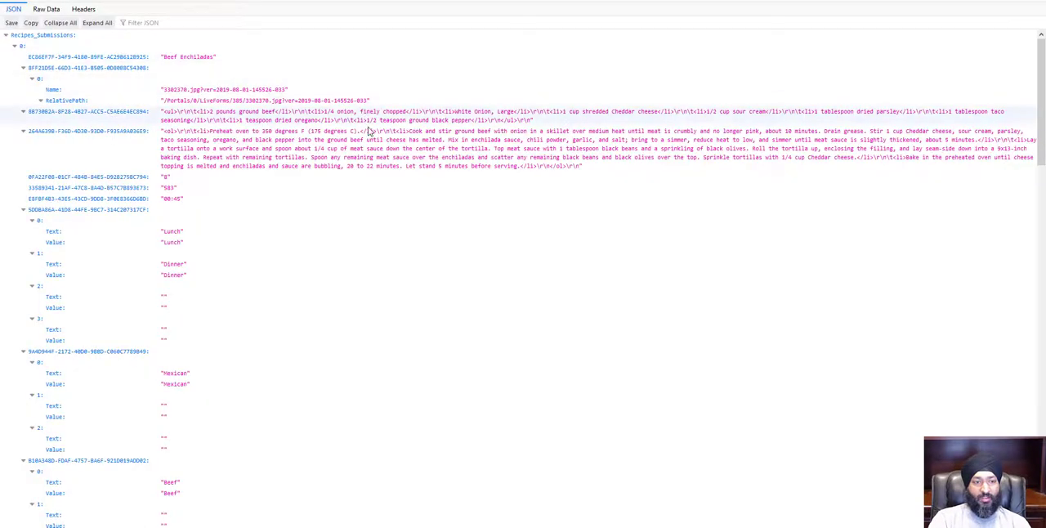
scroll(down, 3)
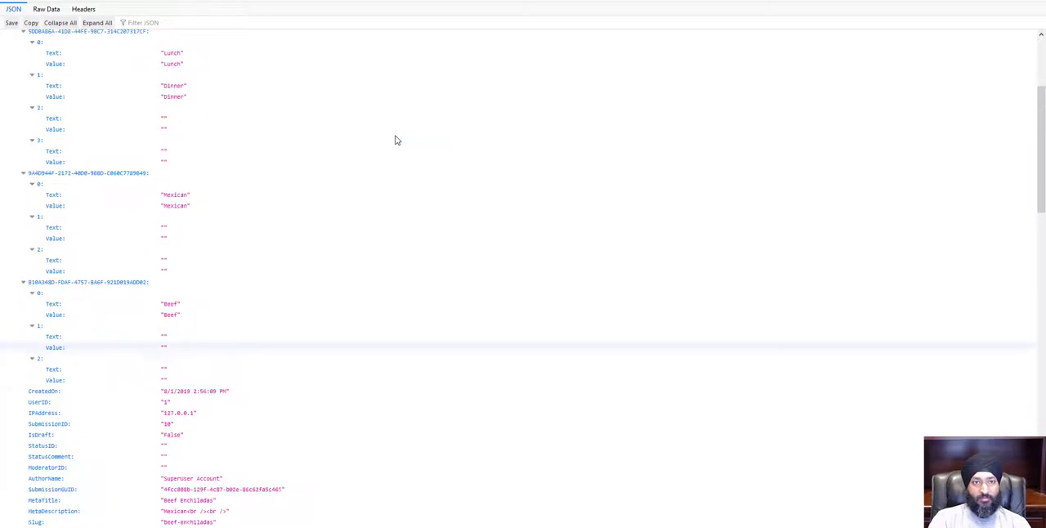
scroll(up, 3)
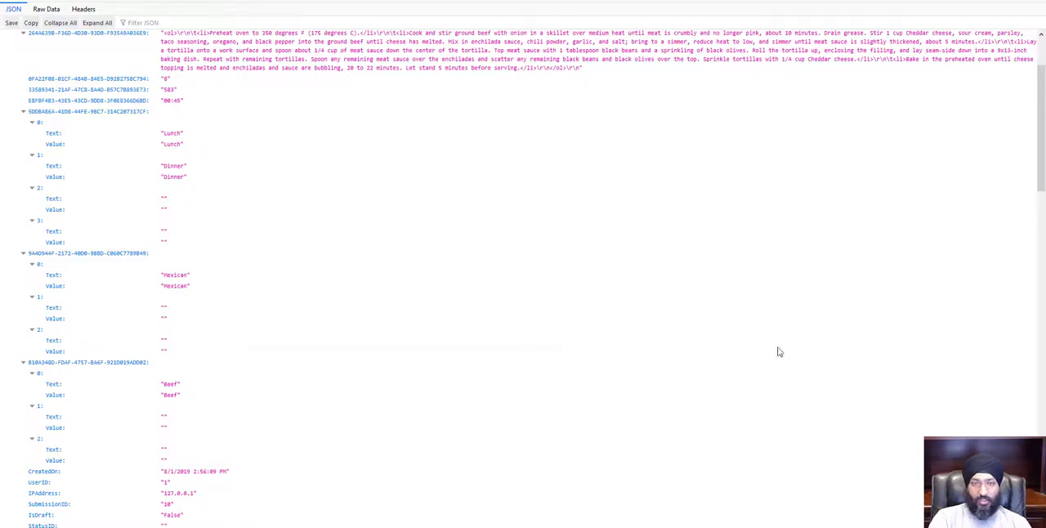
scroll(up, 3)
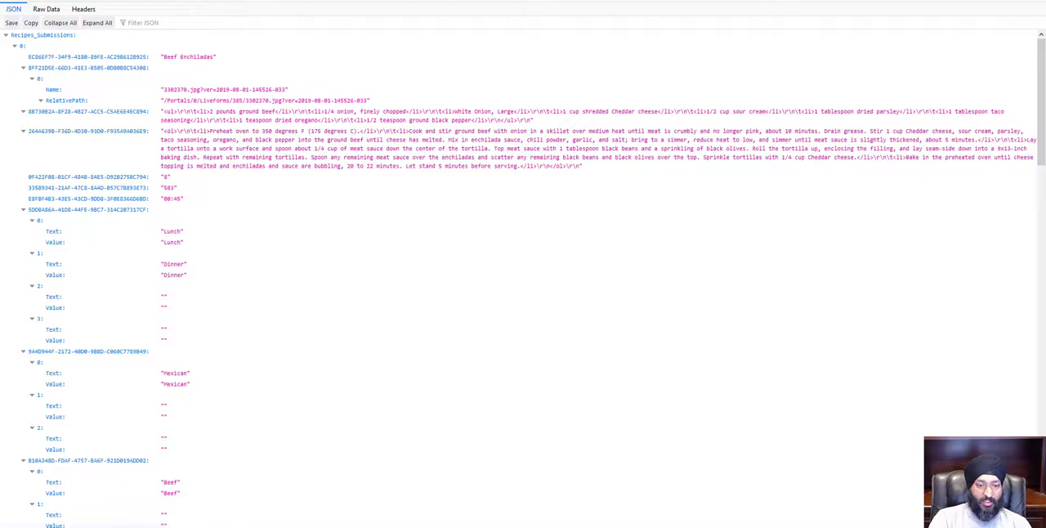
click(16, 8)
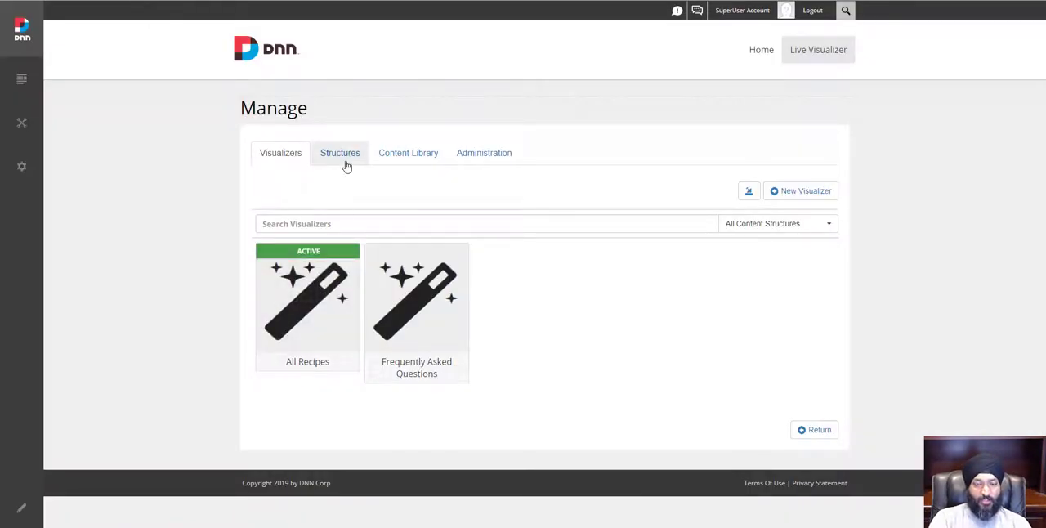
- Set the Recipes structure's view permission to Registered Users instead of All Users and save
click(339, 153)
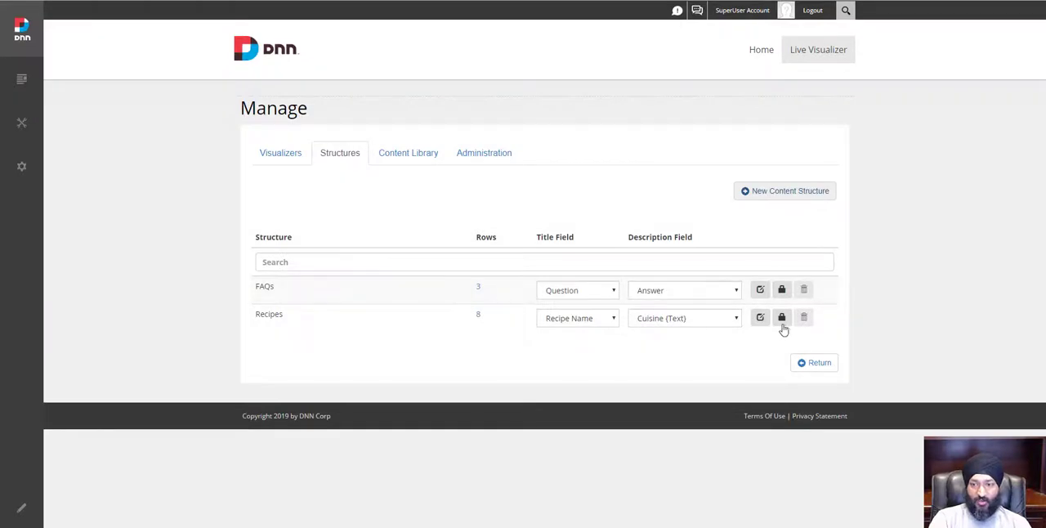
click(781, 317)
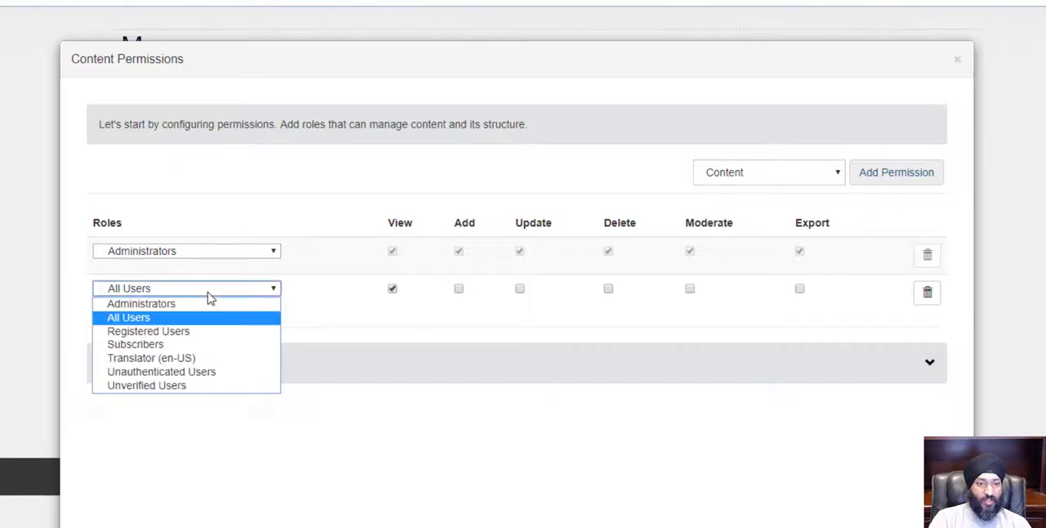
click(147, 331)
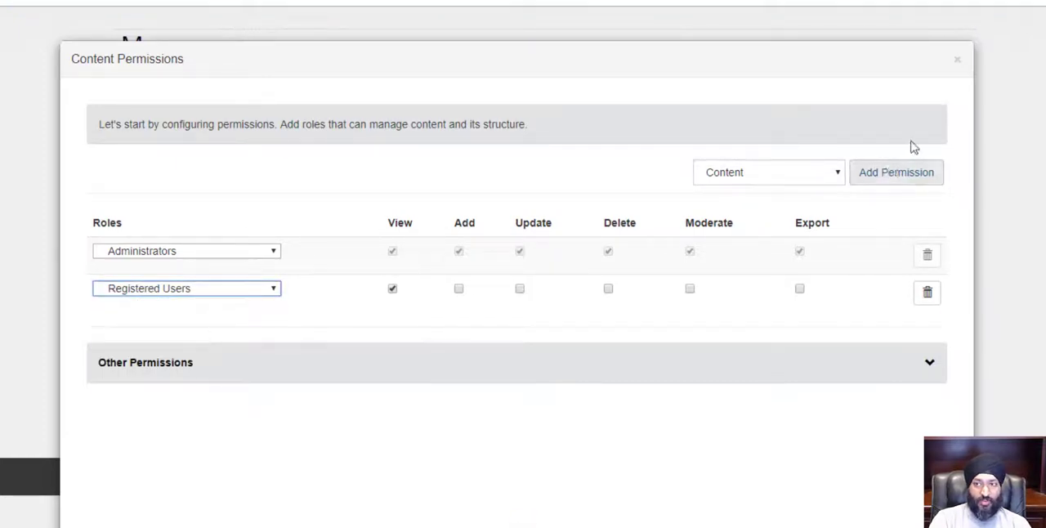
click(958, 59)
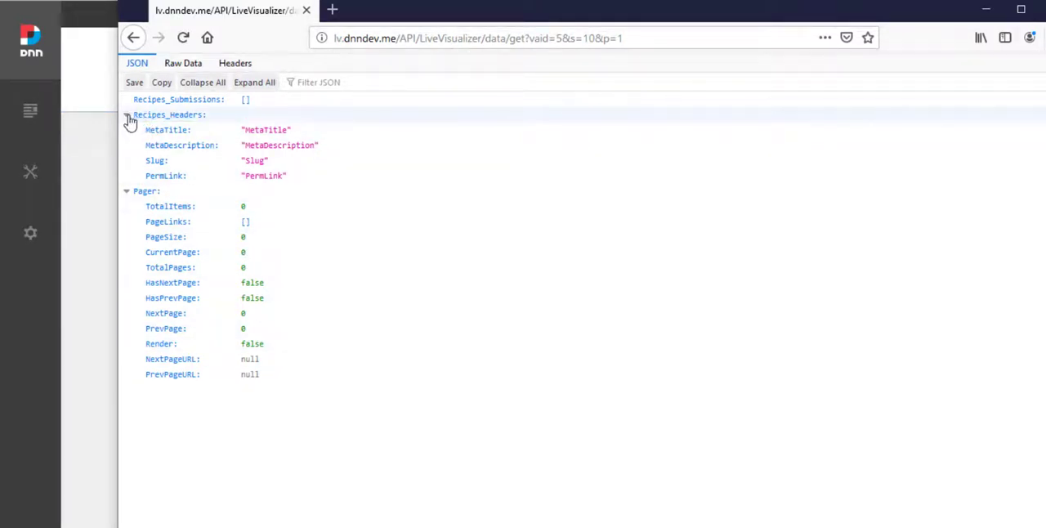
- Expand the Recipes_Headers node in Firefox's anonymous API response showing zero total items
click(147, 190)
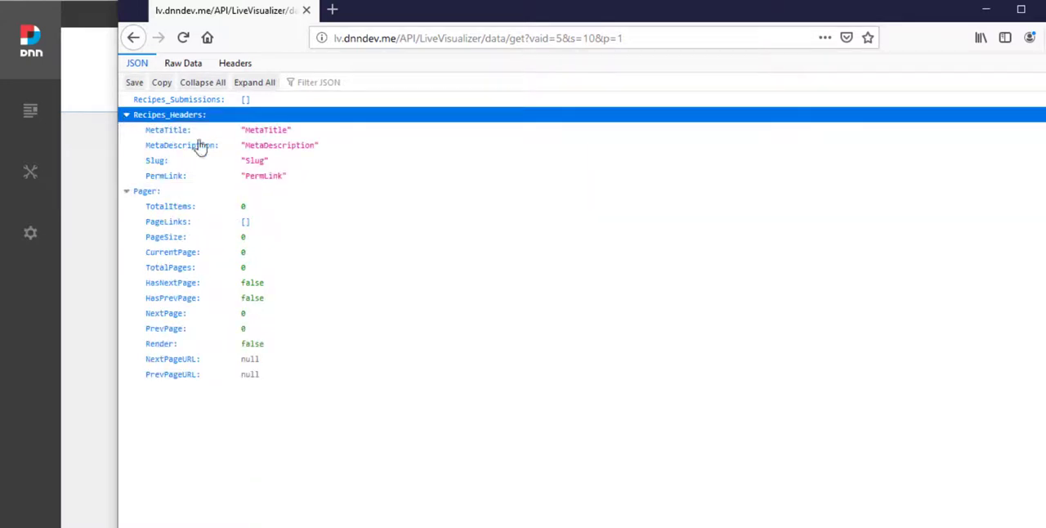
mouse_move(265, 481)
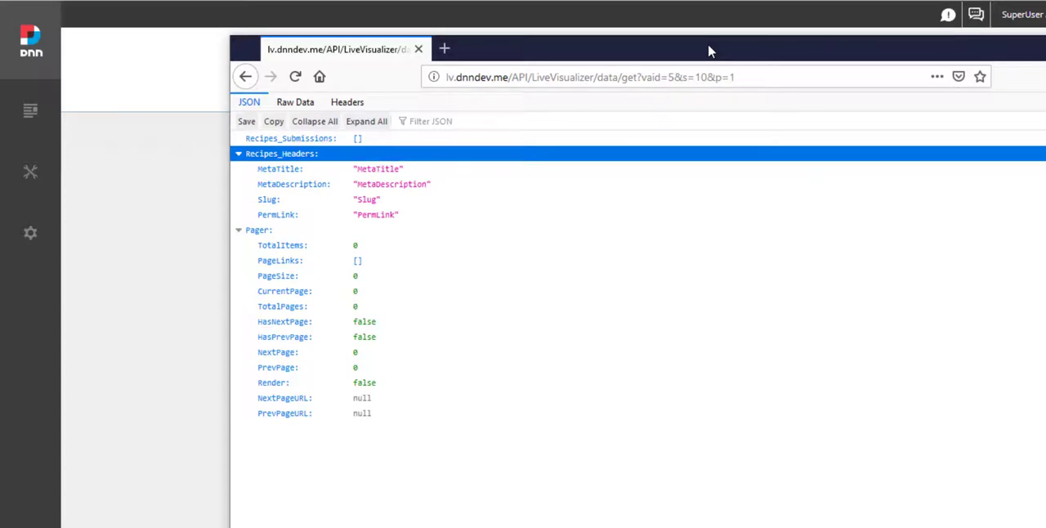
mouse_move(1013, 432)
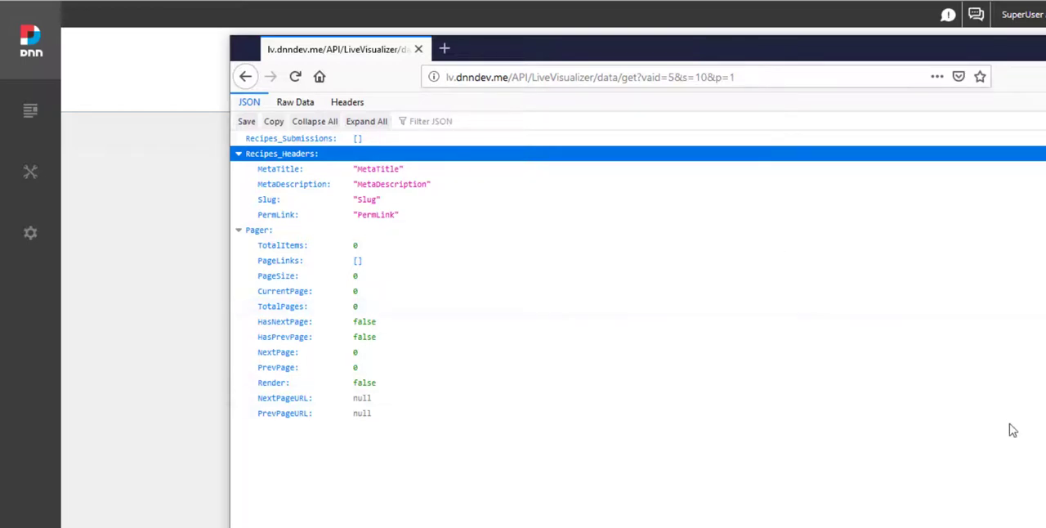